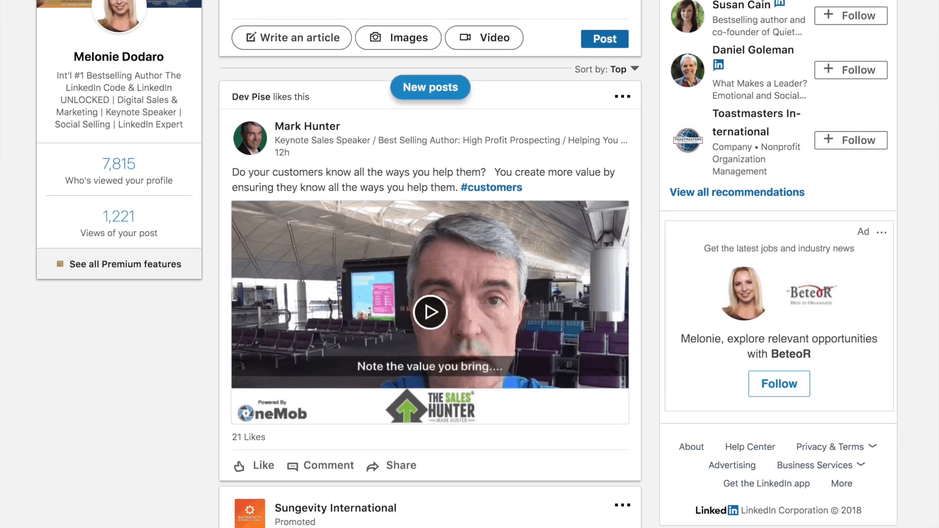
- Start processing the CVs against the job description
scroll(down, 3)
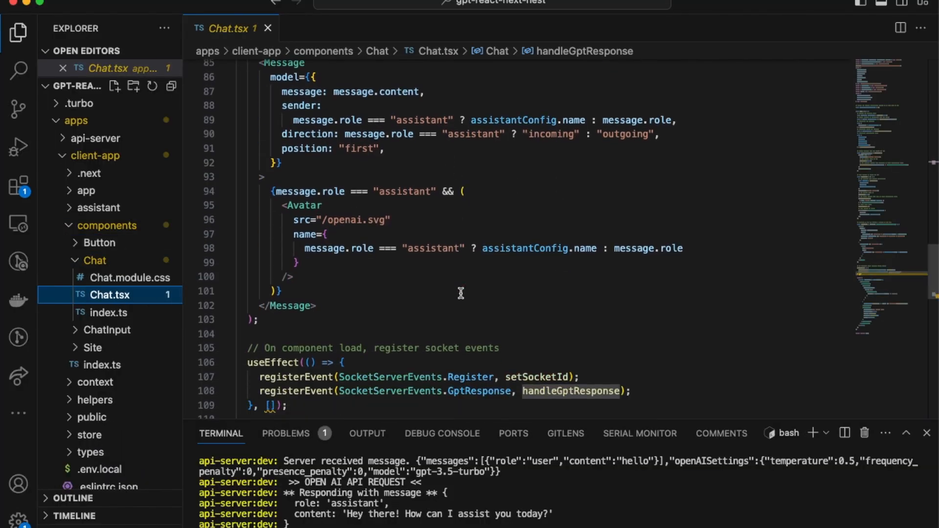
scroll(down, 3)
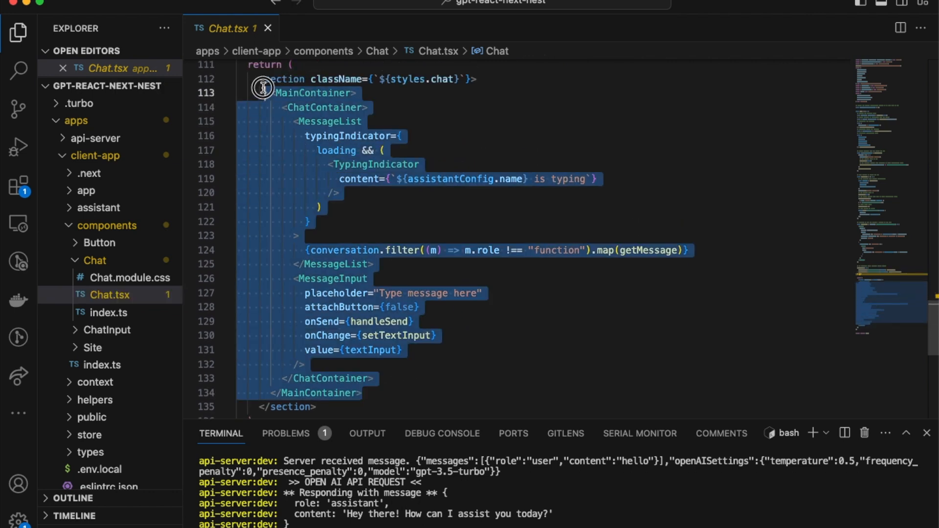
mouse_move(418, 179)
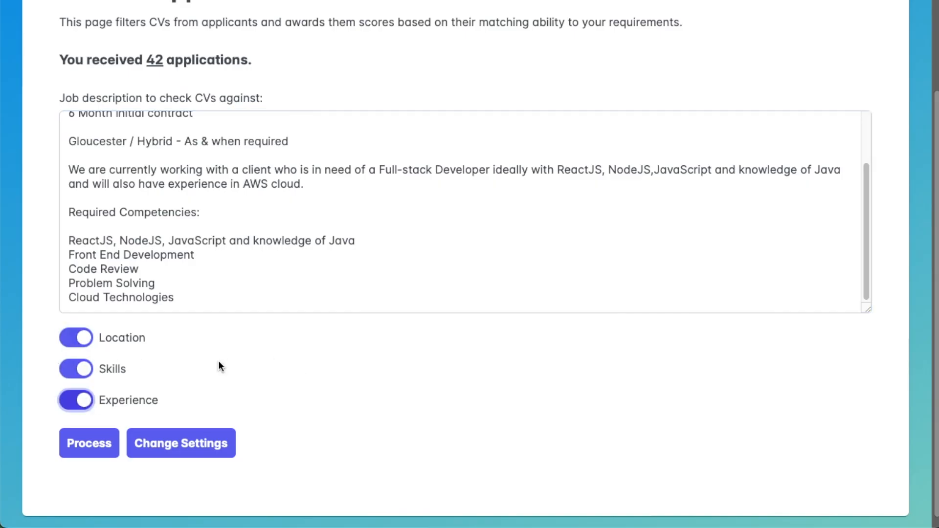
click(88, 444)
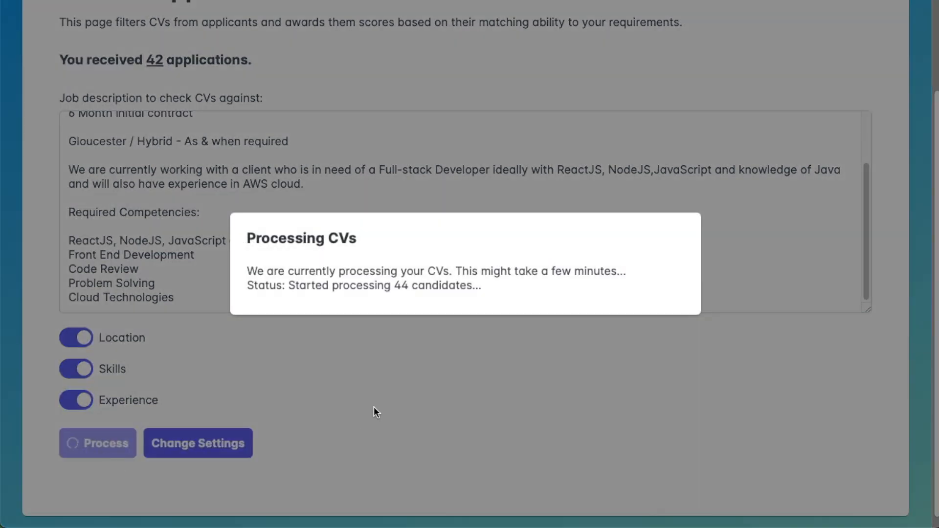
mouse_move(417, 360)
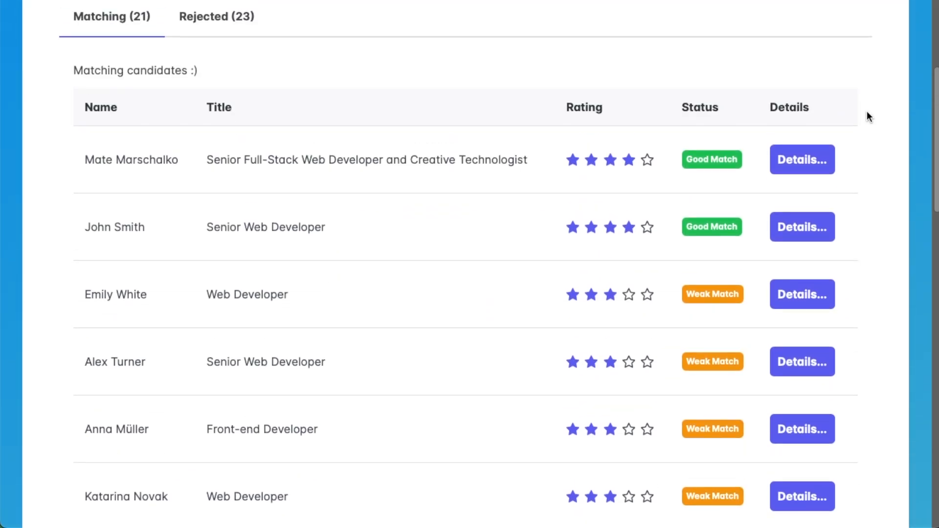
- Browse the rejected candidates, then open Details for the top-rated matching candidate
scroll(up, 3)
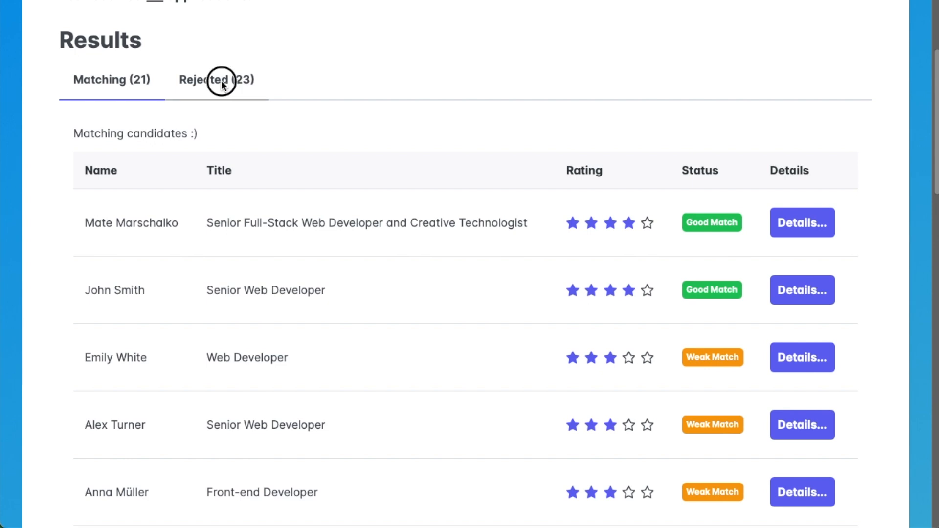
click(216, 79)
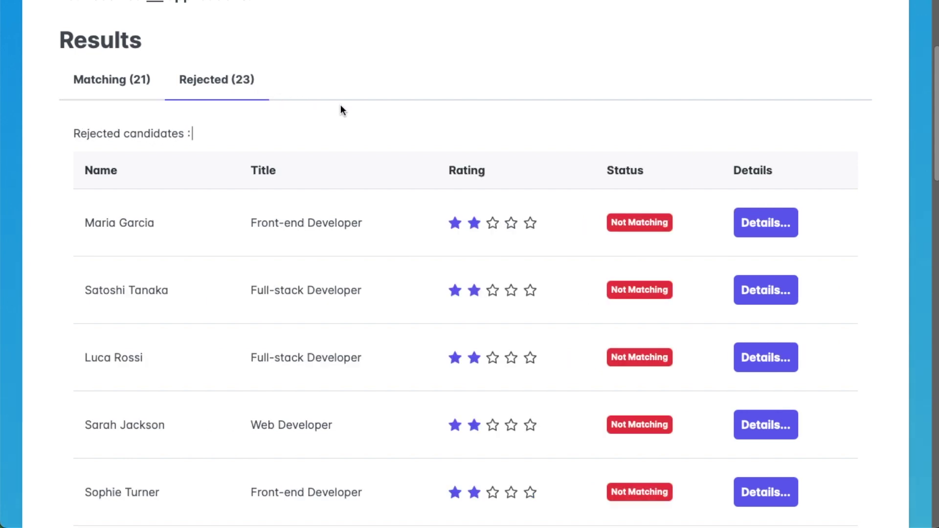
scroll(down, 3)
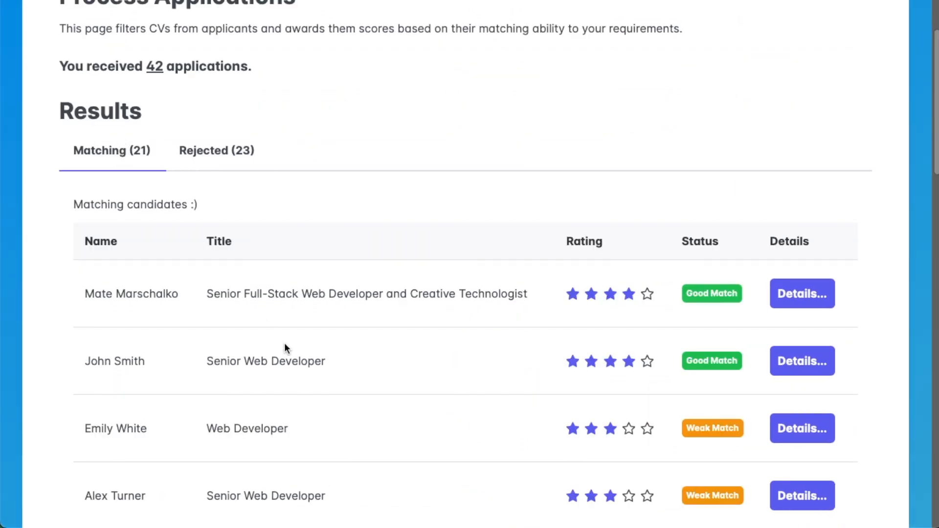
scroll(down, 3)
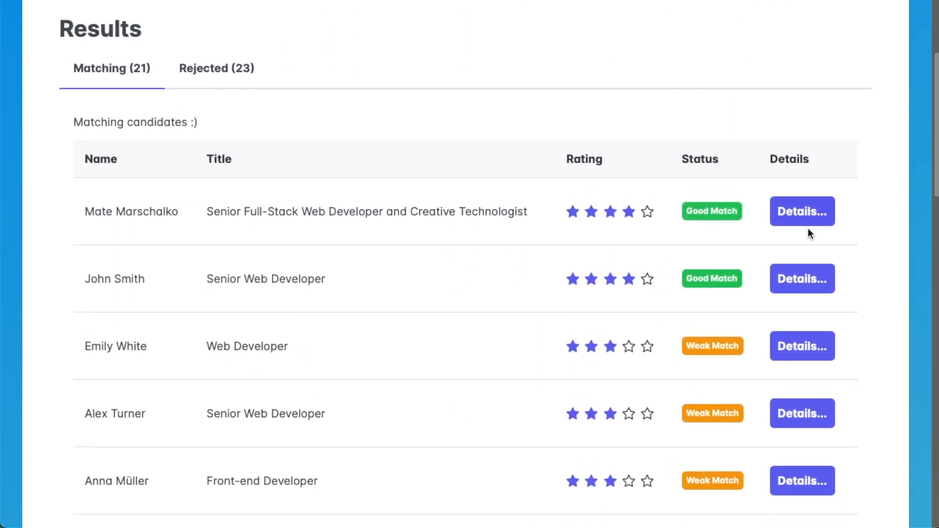
click(803, 211)
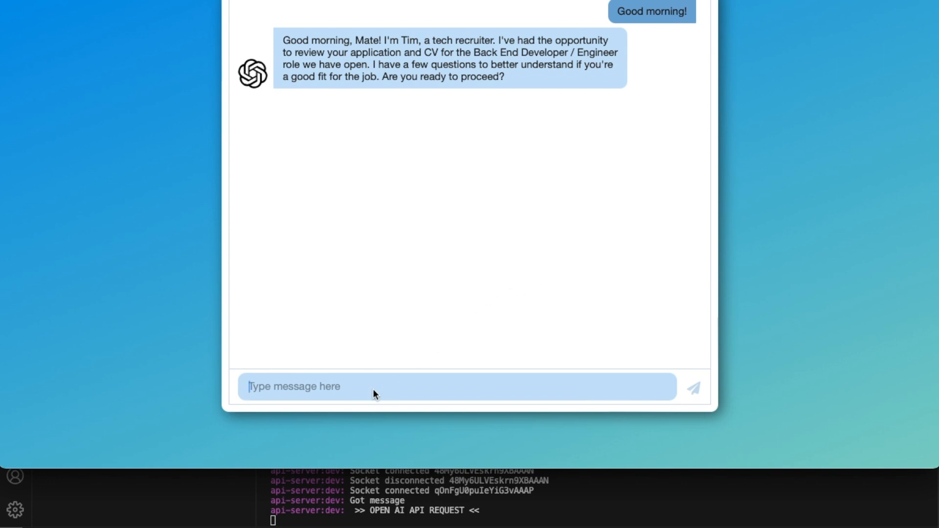
- Reply 'Yes, thank you' to confirm readiness for the interview
text(Yes, thank you)
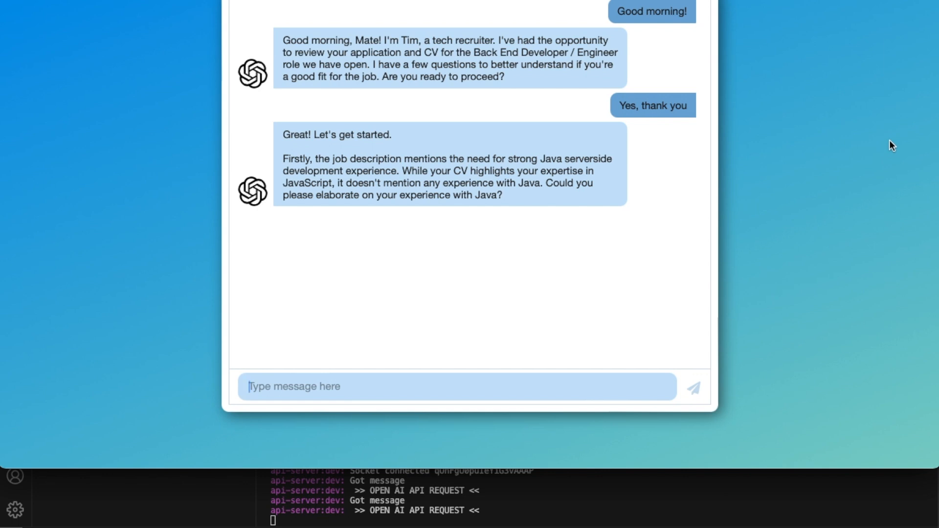
mouse_move(913, 138)
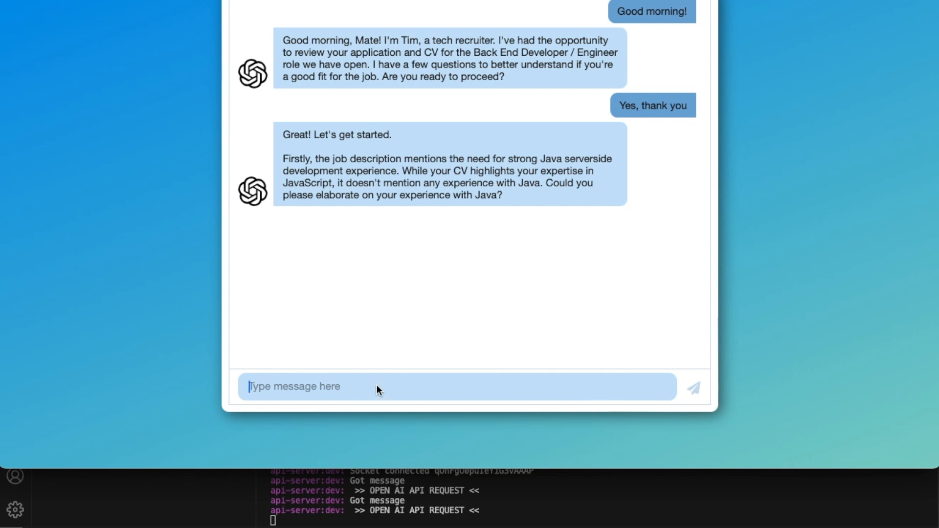
mouse_move(336, 394)
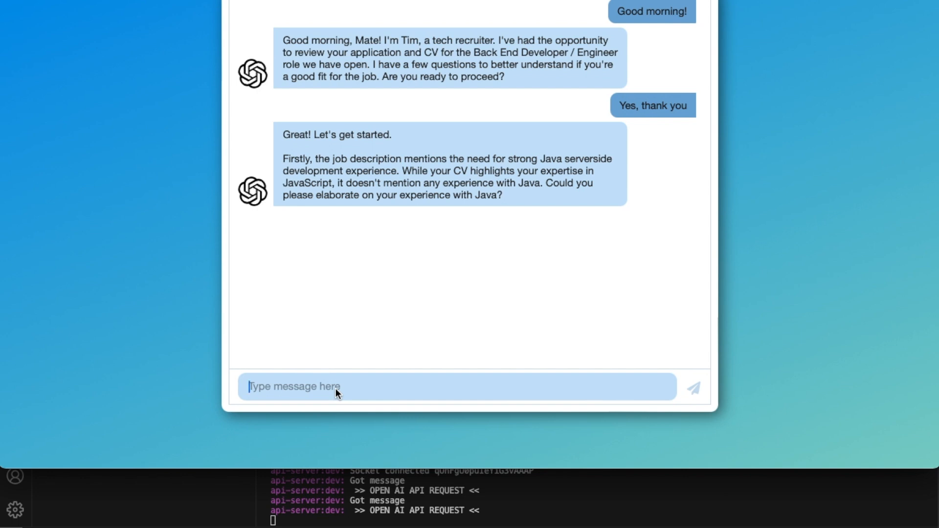
- Answer that you're mainly a Node.js developer with a few Java side projects
text(Yes, I'm mainly a Node.js dev)
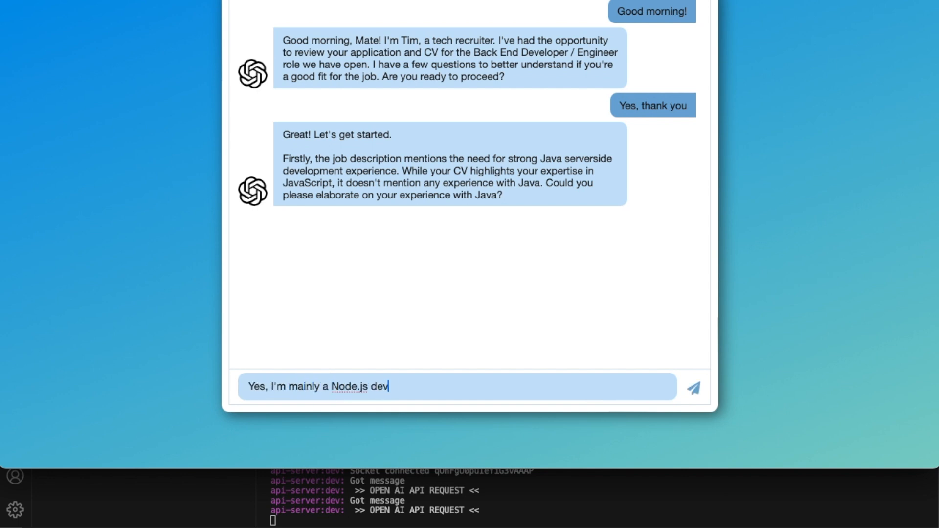
text(eloper, but I have done a few side)
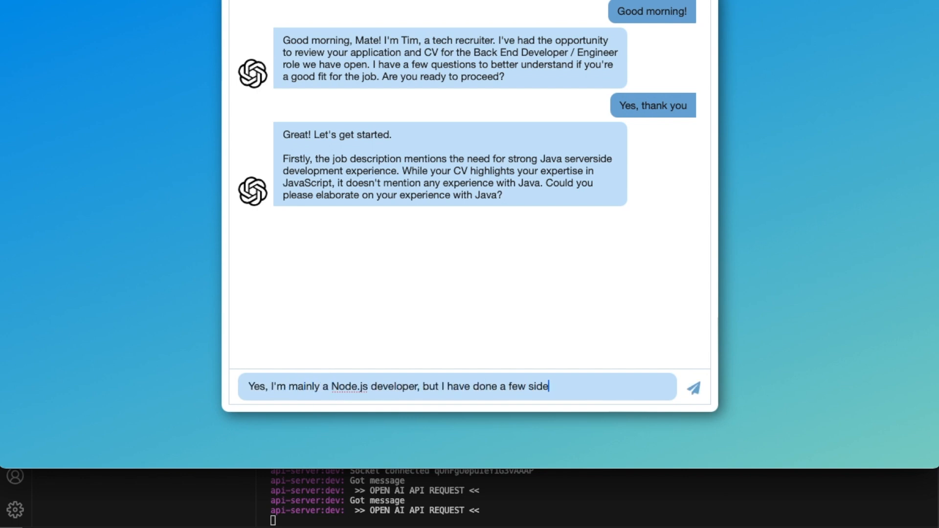
click(693, 388)
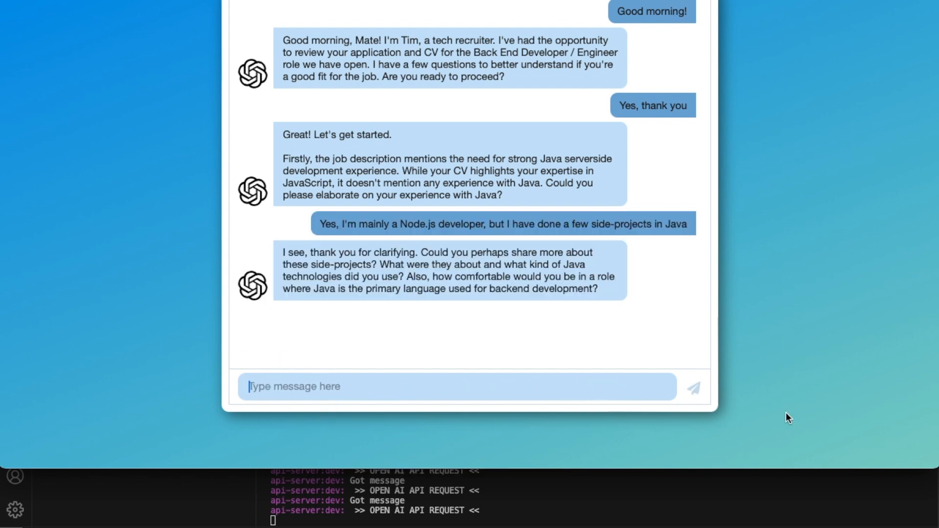
mouse_move(550, 400)
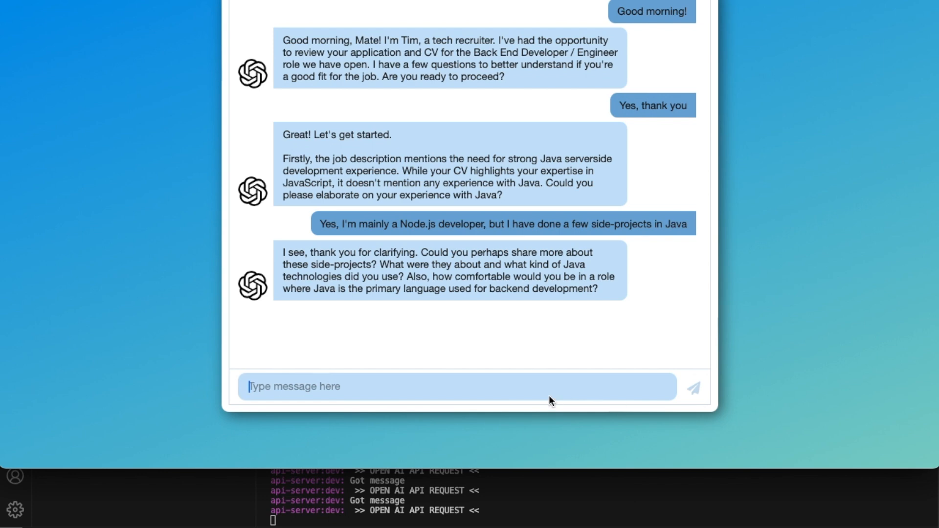
mouse_move(424, 382)
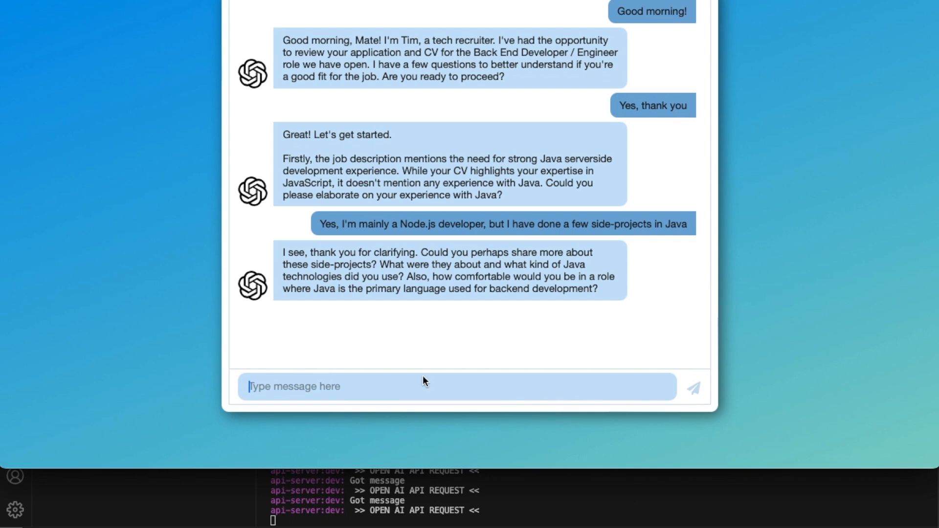
mouse_move(374, 391)
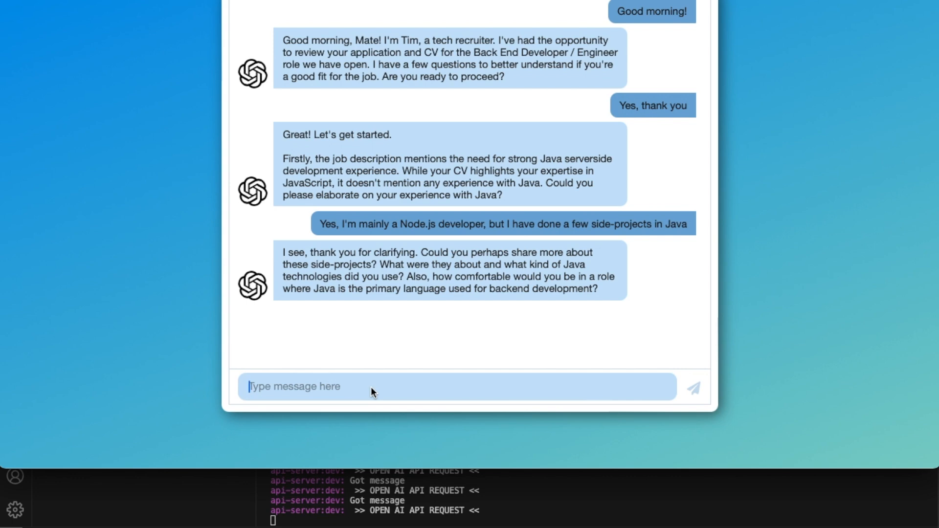
- Describe the side projects as basic database tests, then confirm integrating AWS services
text(Just basic stuff with some databases)
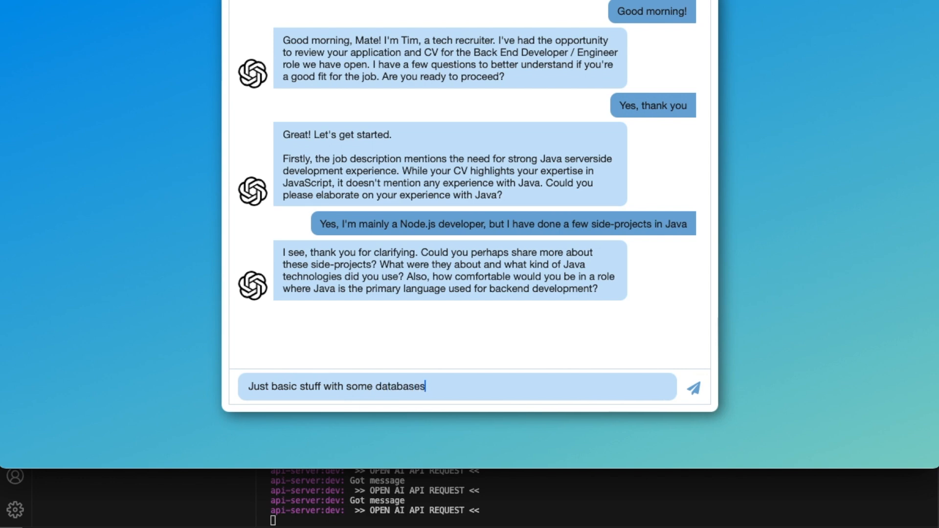
text(to test some databases, I guess I could do it w)
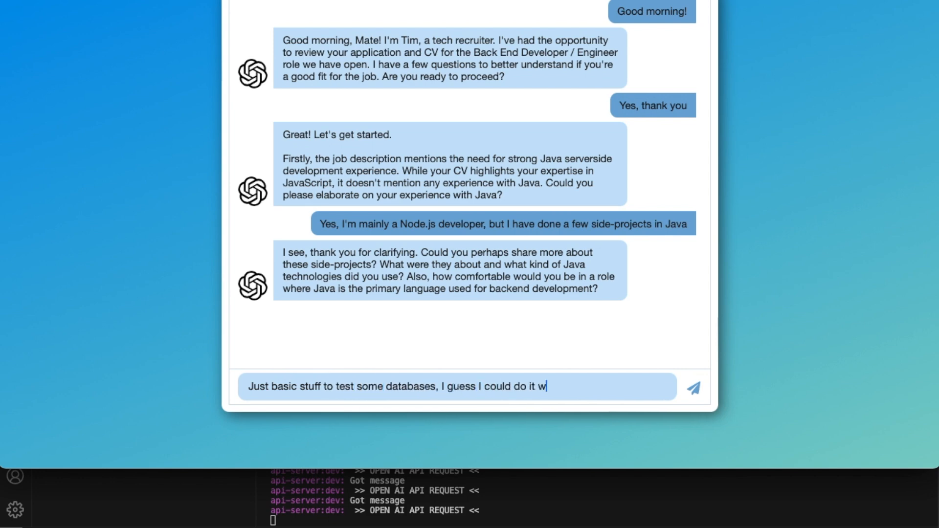
click(694, 388)
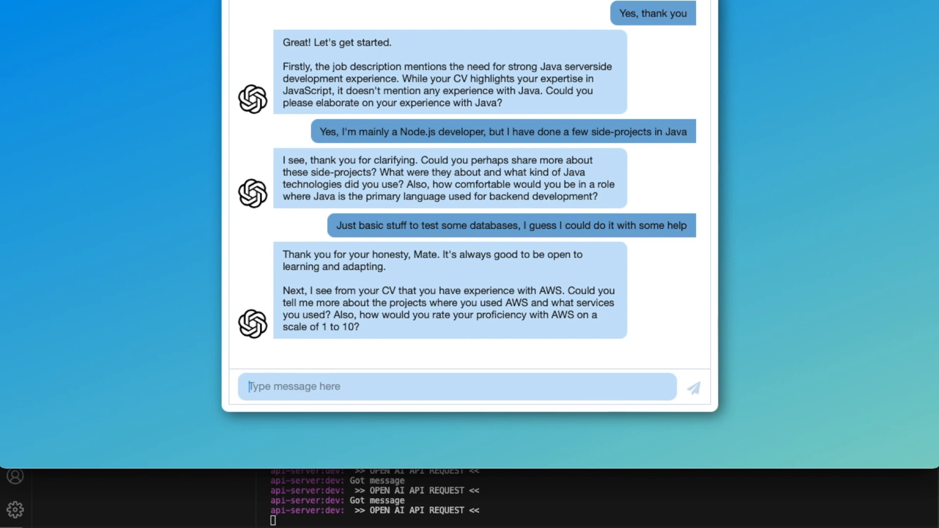
text(Yes, I've used AWS before. I had to integrate a few services)
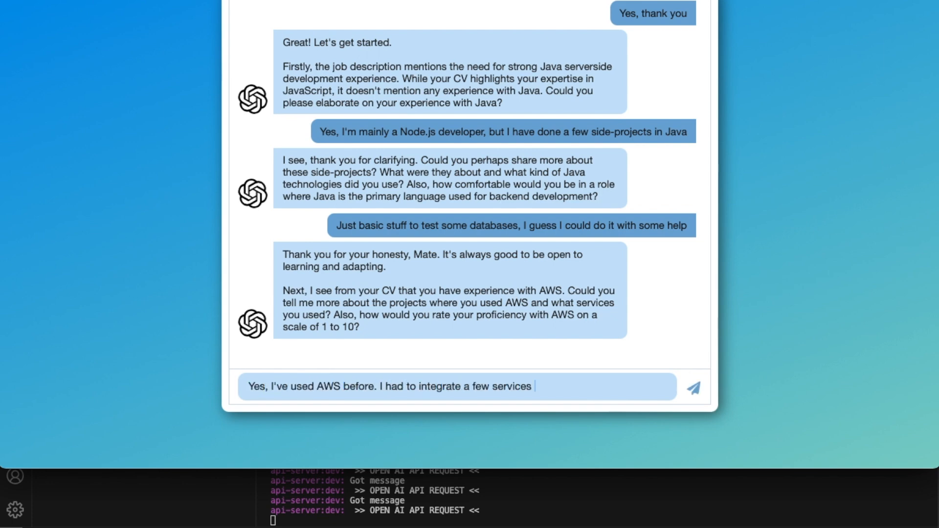
click(694, 388)
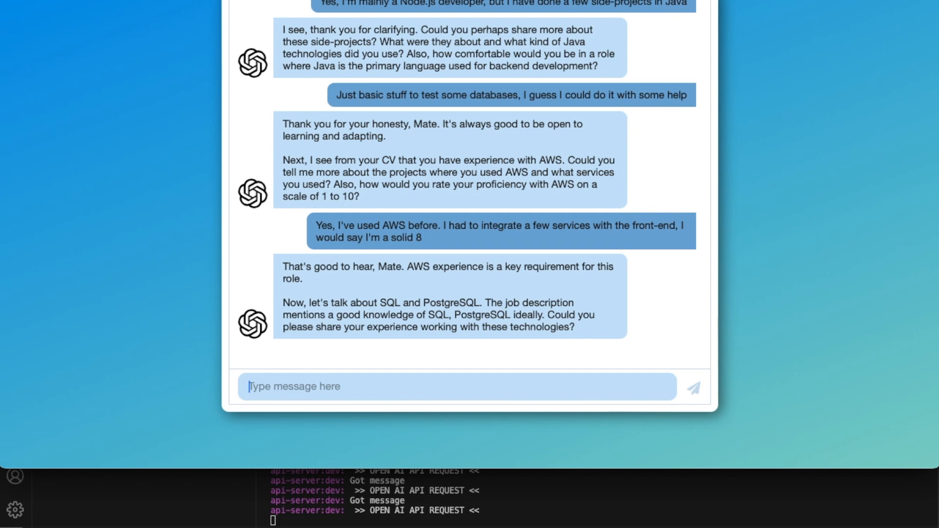
- Send the answers on limited SQL experience and no Kotlin experience
text(Not much with that sor)
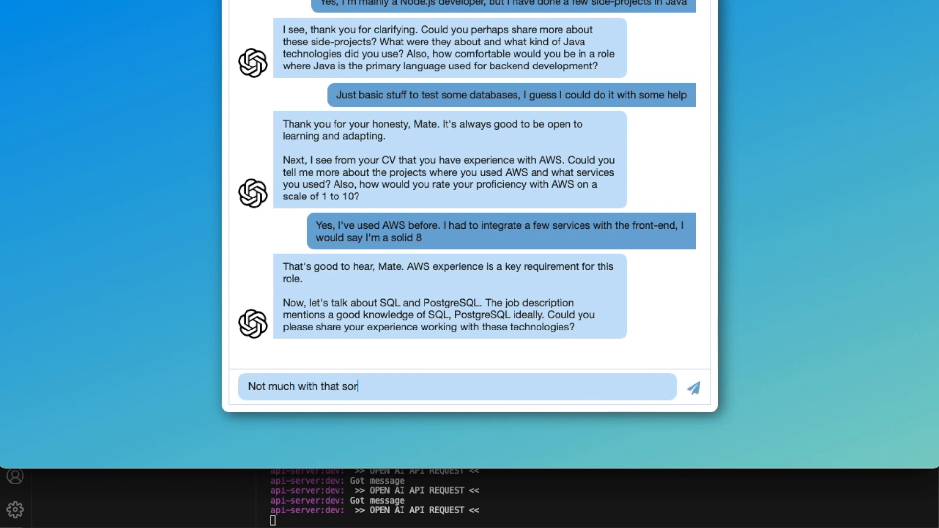
click(693, 387)
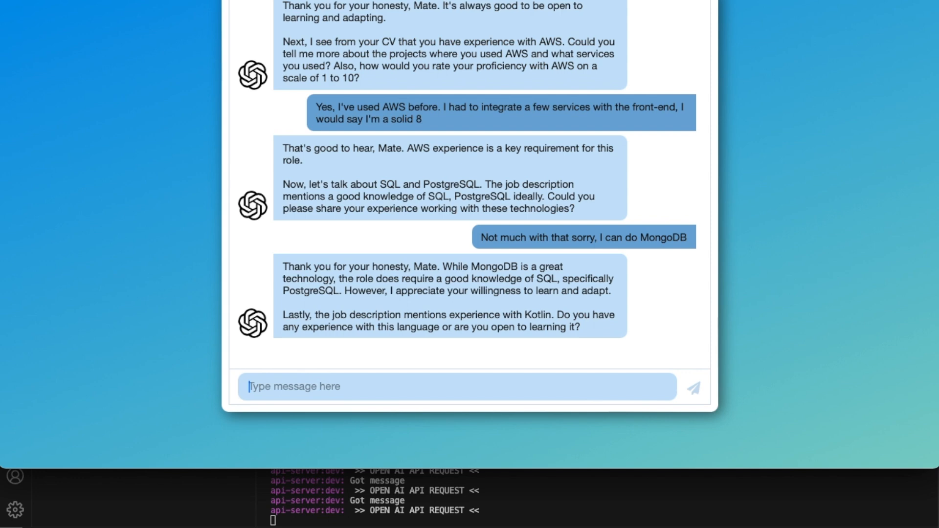
text(No, sorry)
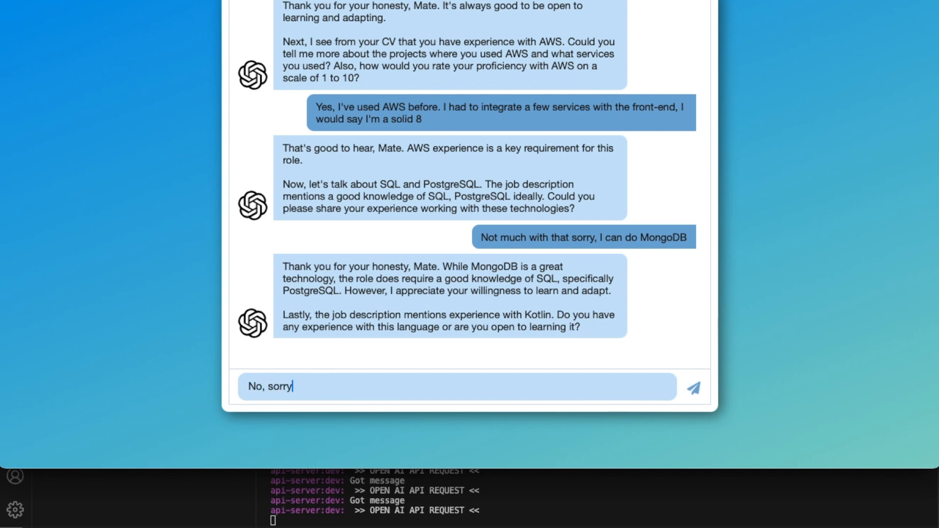
click(693, 386)
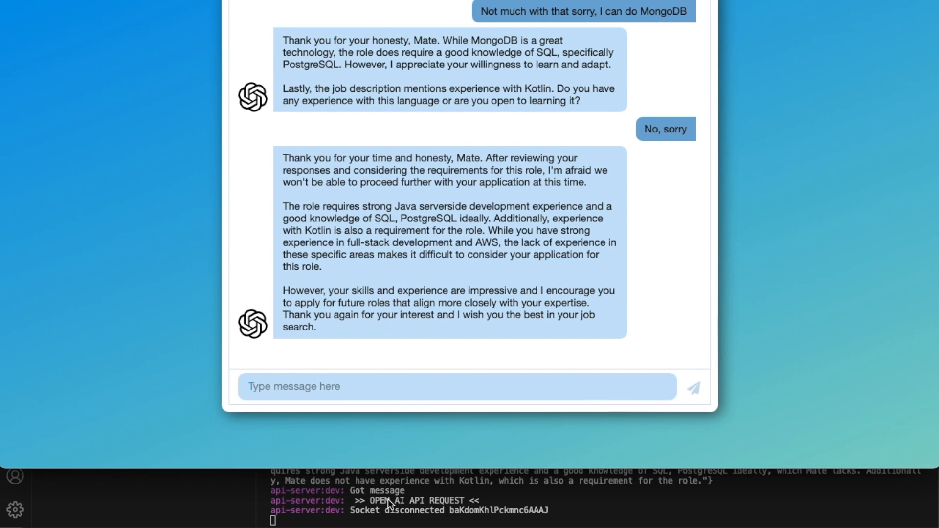
mouse_move(419, 328)
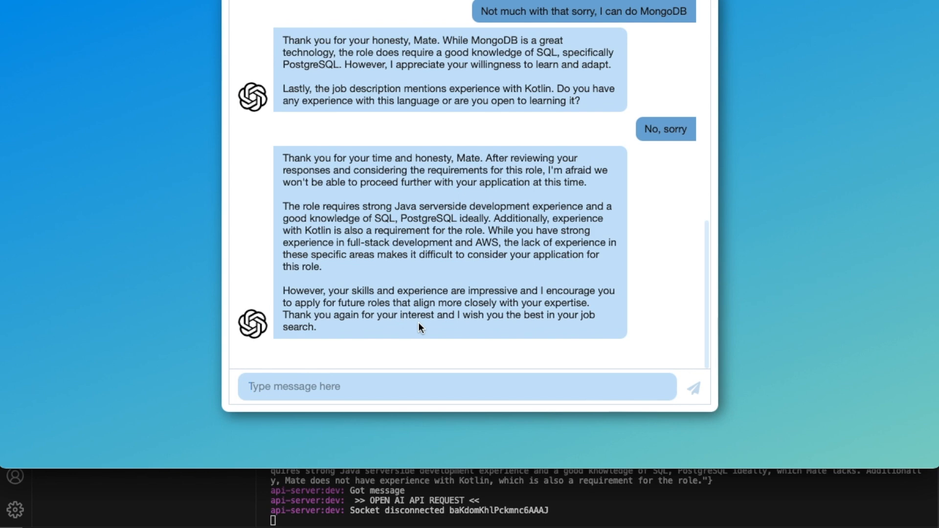
mouse_move(458, 352)
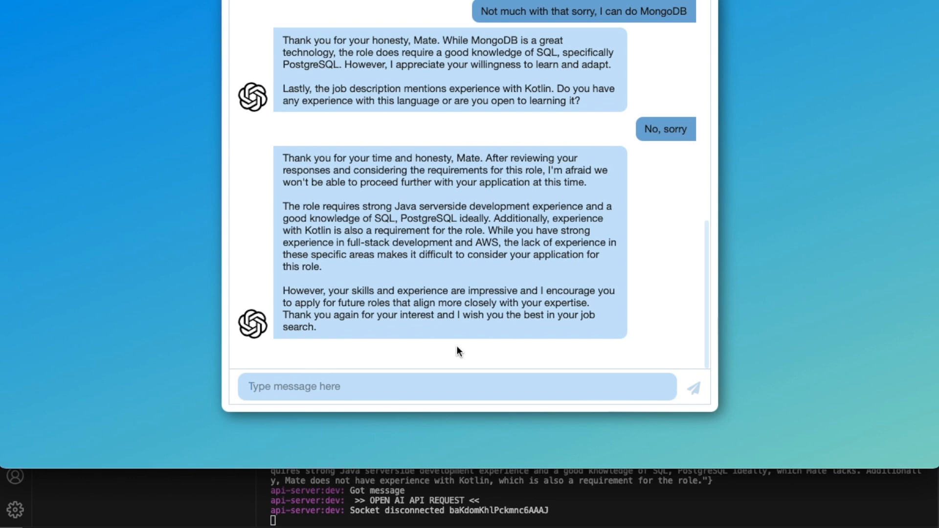
- Start typing the reply 'that's sad...' to the recruiter's rejection
click(345, 387)
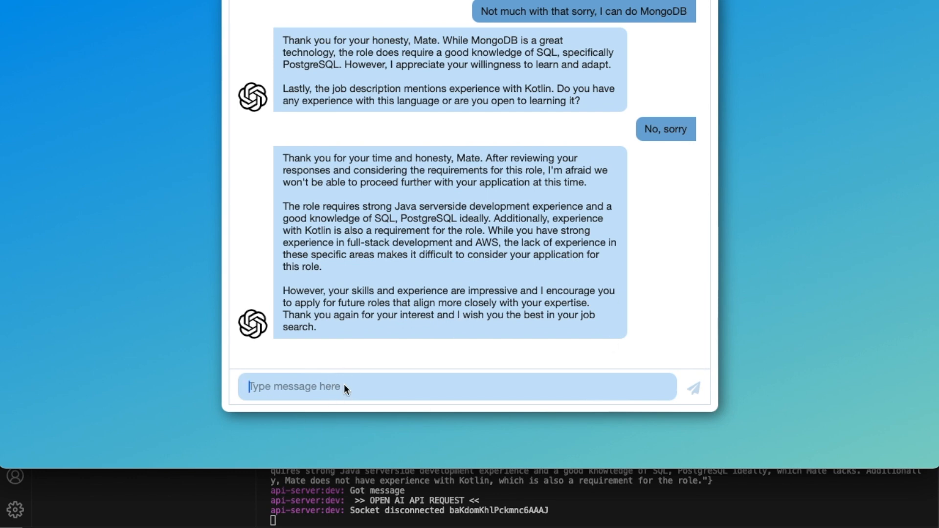
text(that's sa)
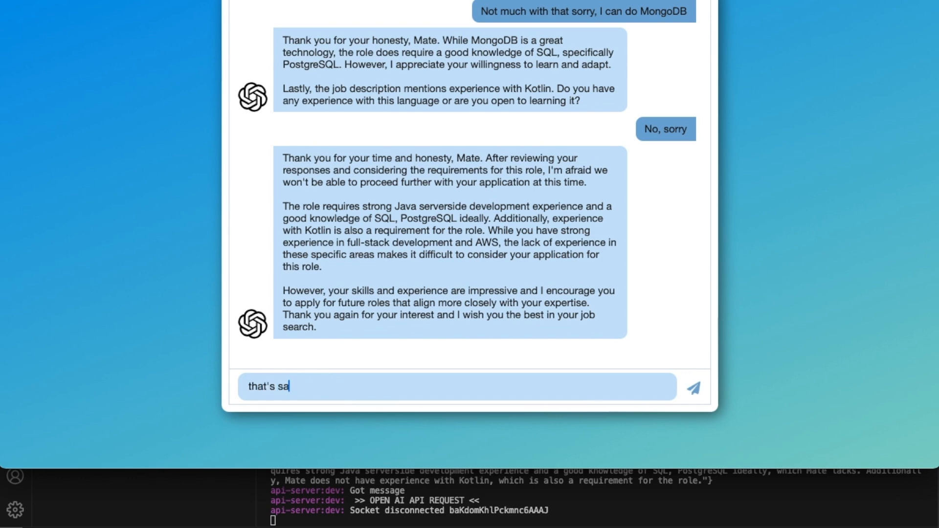
text(d...)
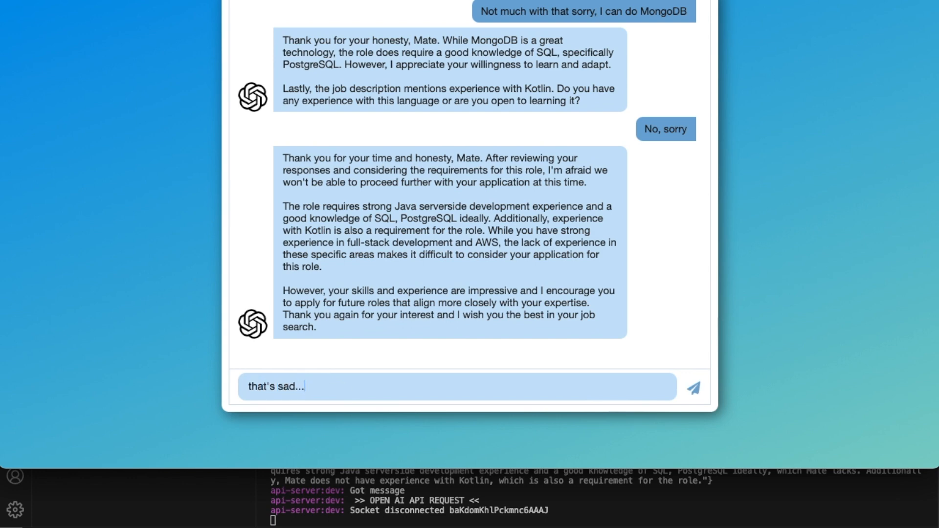
- Reset the chat to an empty conversation with a fresh session
click(693, 386)
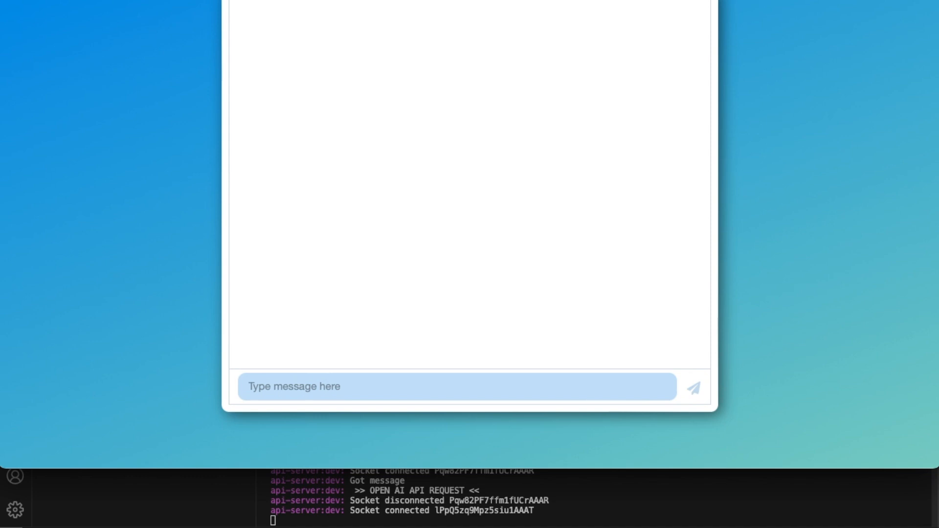
- Send 'Hi!' and answer question 1 about limited, non-professional Java experience
text(Hi!)
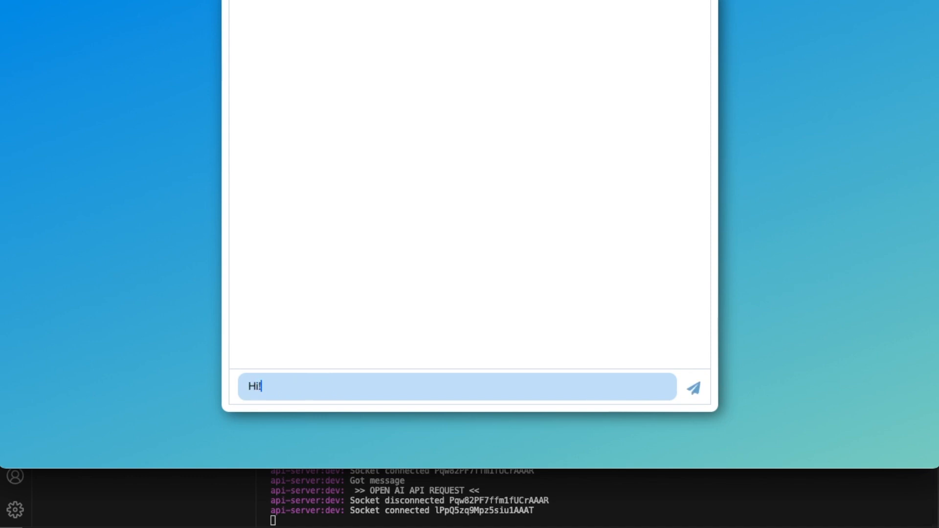
click(694, 387)
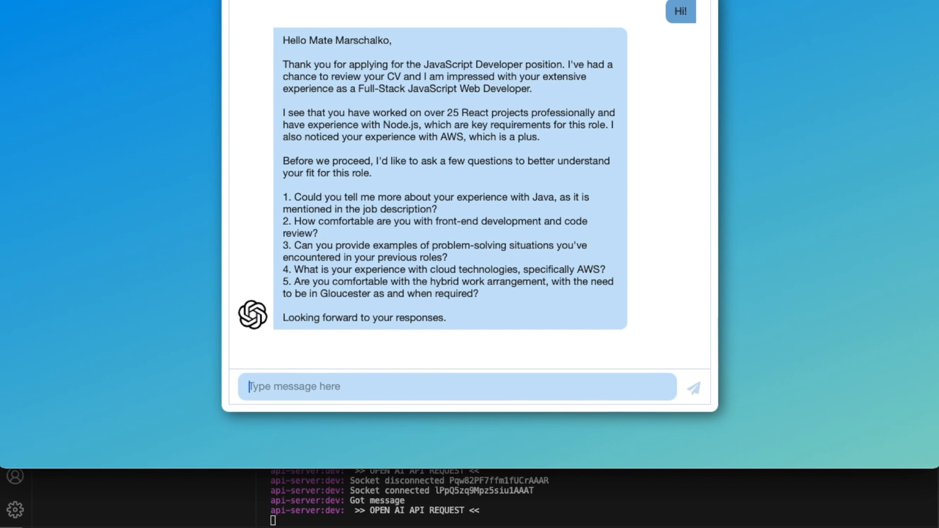
mouse_move(504, 420)
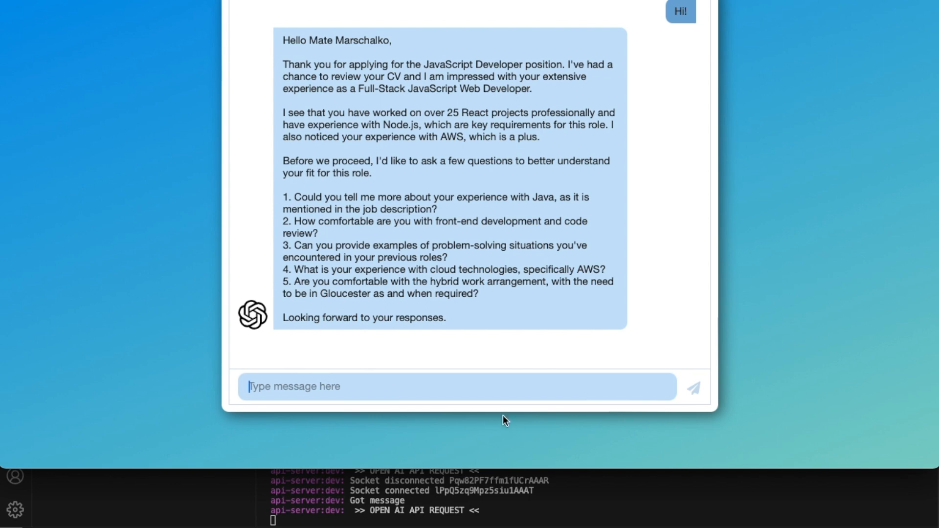
mouse_move(505, 421)
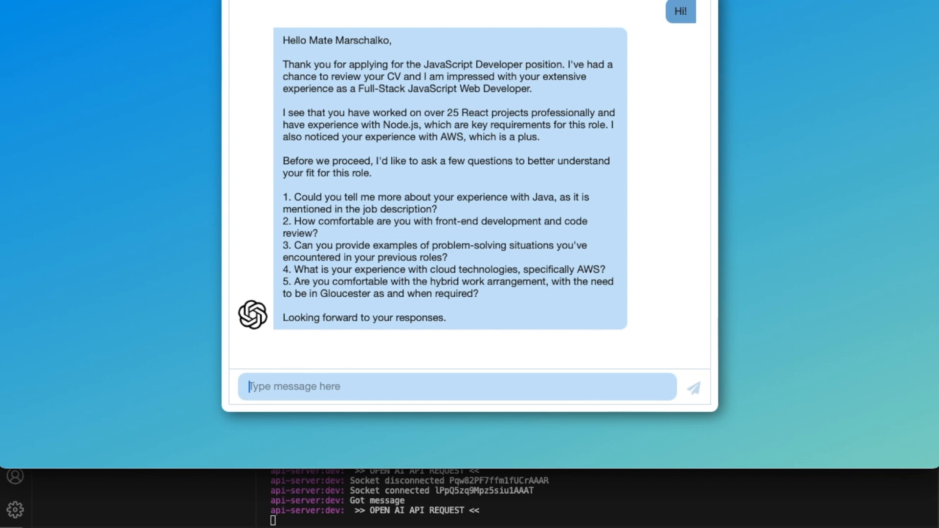
text(1. I only)
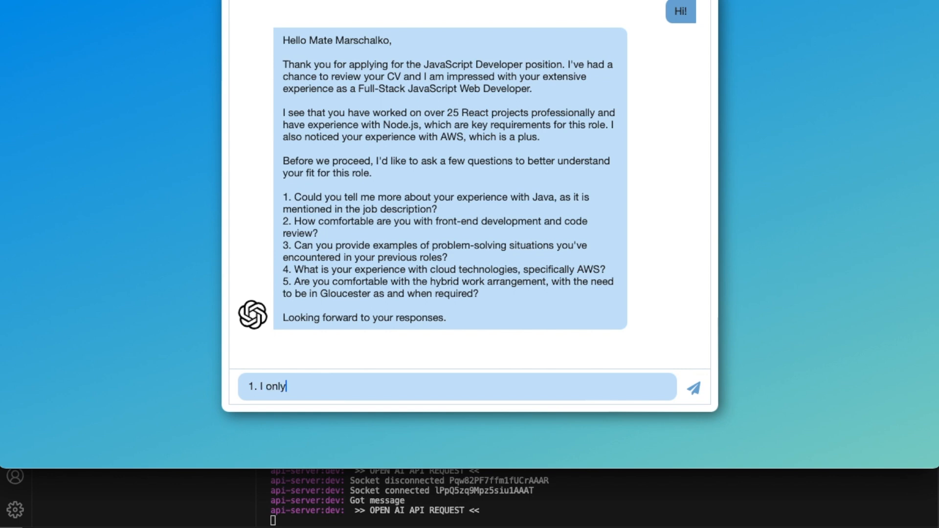
text(have a little experience with Java, and it is non-)
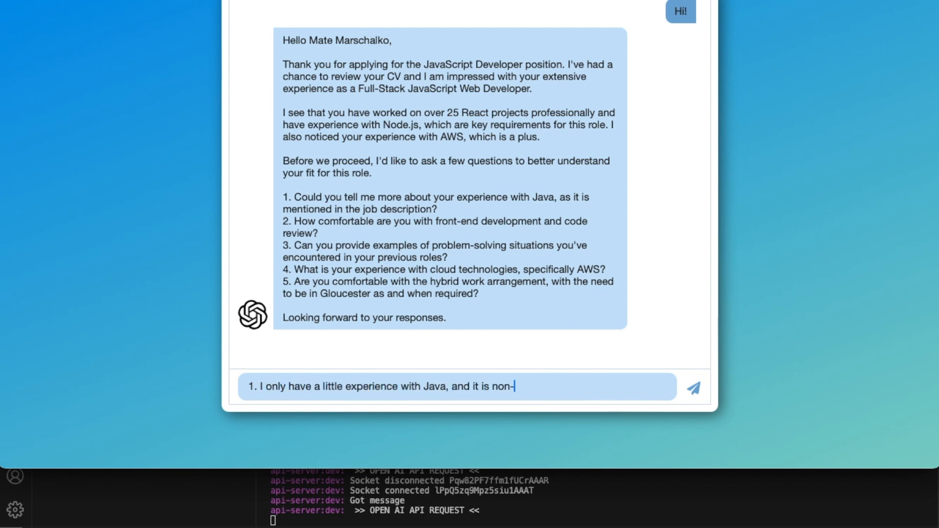
text(professional)
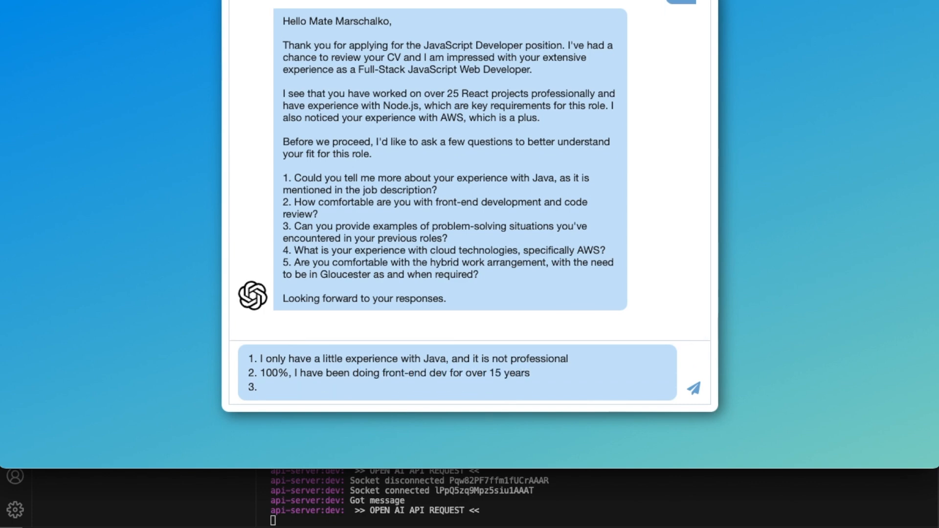
- Answer the next questions: a CMS migration script saving hours, and AWS services and lambdas
text(I was able to ar)
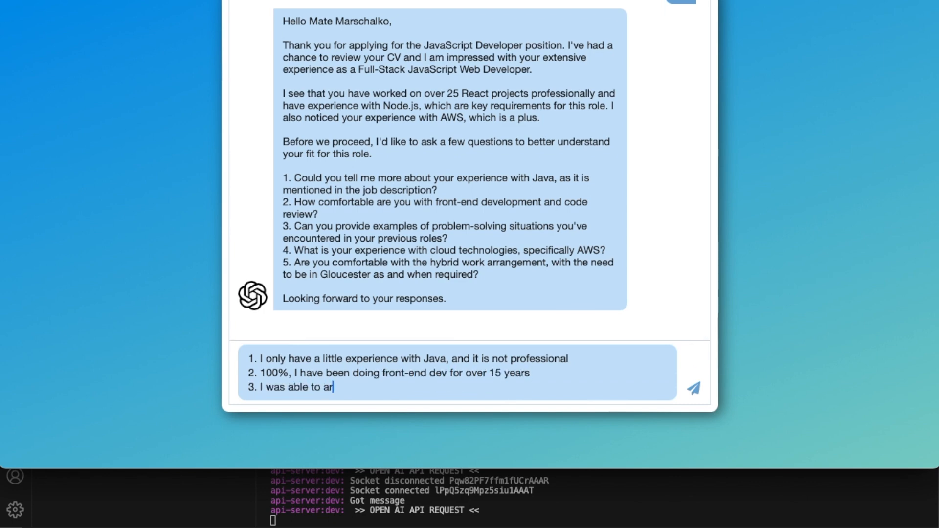
text(I built a migration script between C)
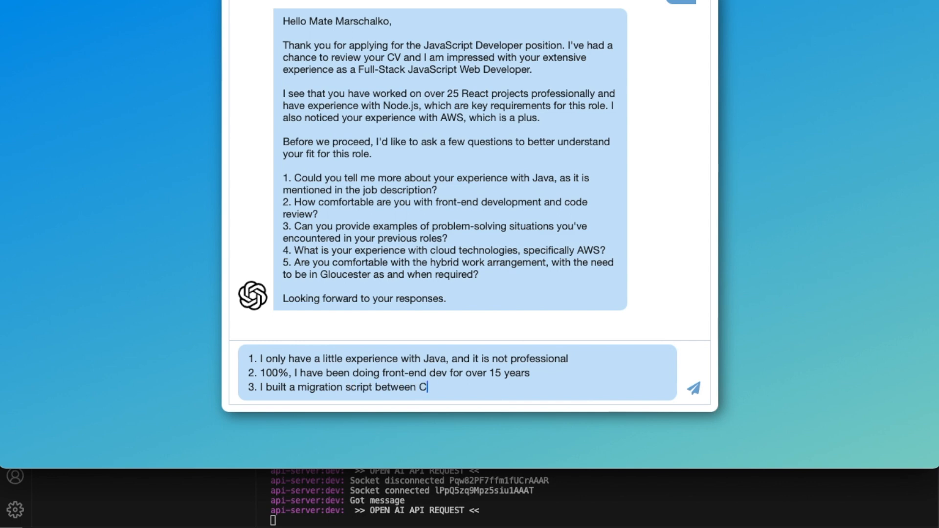
text(MS systems saving 100s of ours for my client)
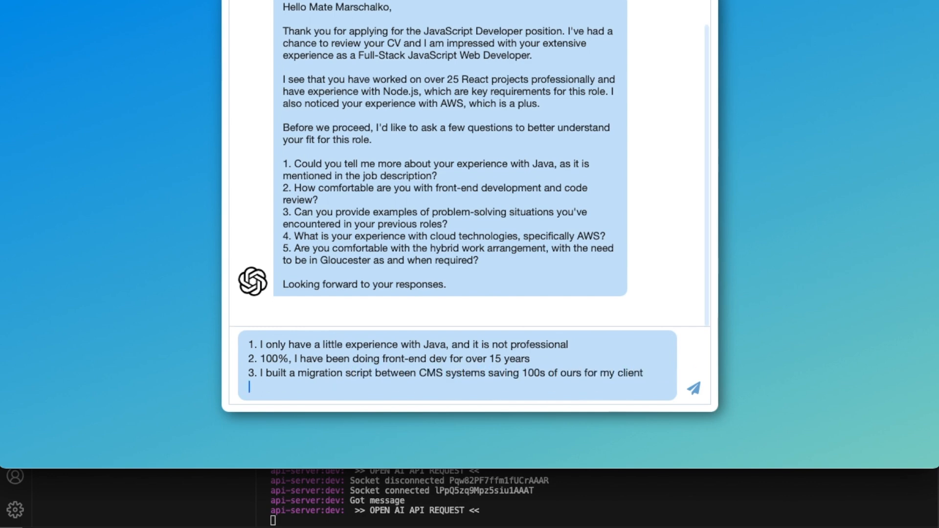
text(4. I have used AWS before as)
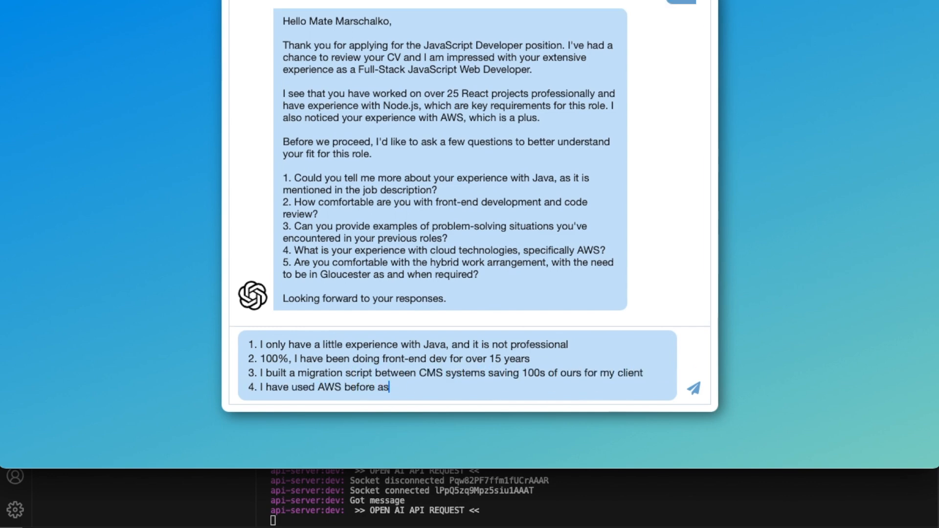
text(, I have integrated existing)
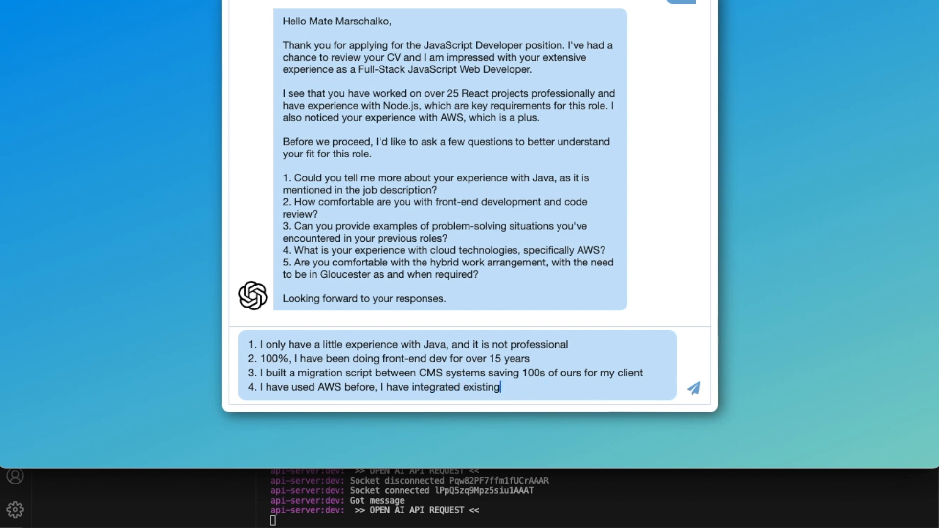
text(some cloud services and lambas)
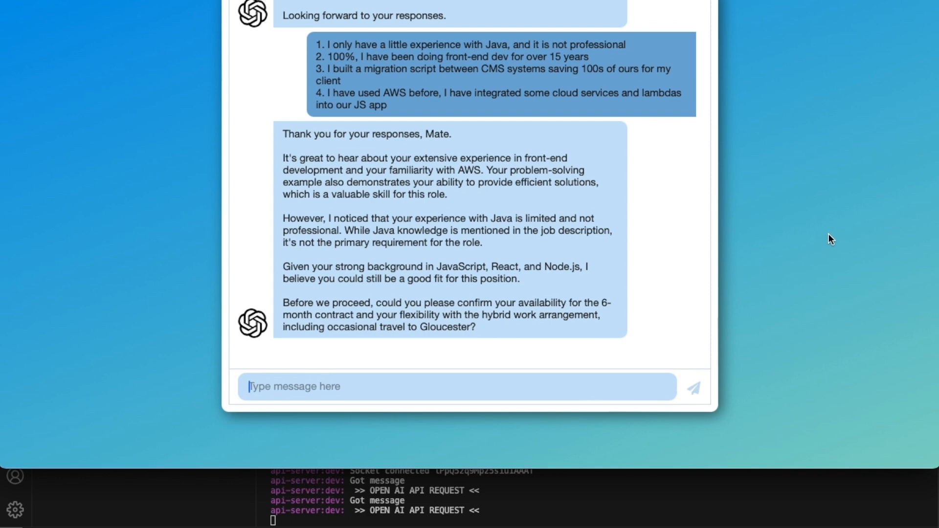
mouse_move(819, 238)
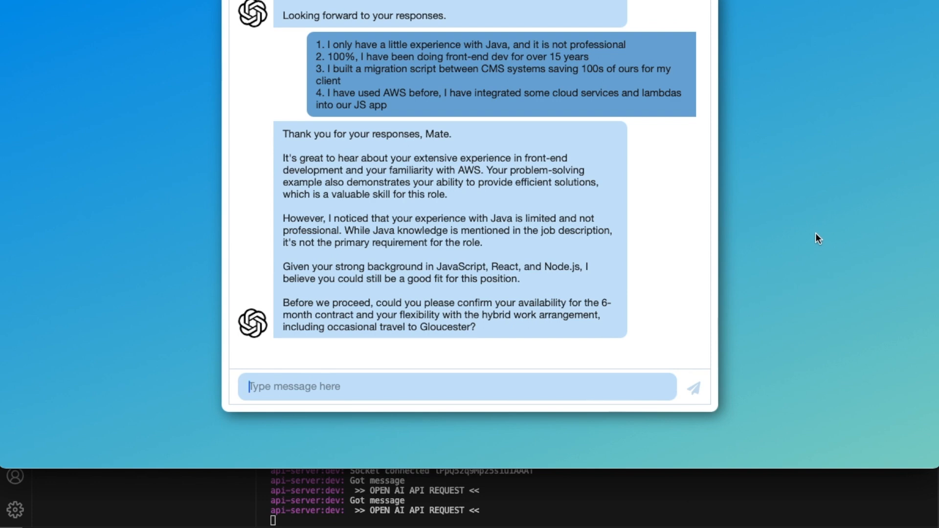
mouse_move(808, 235)
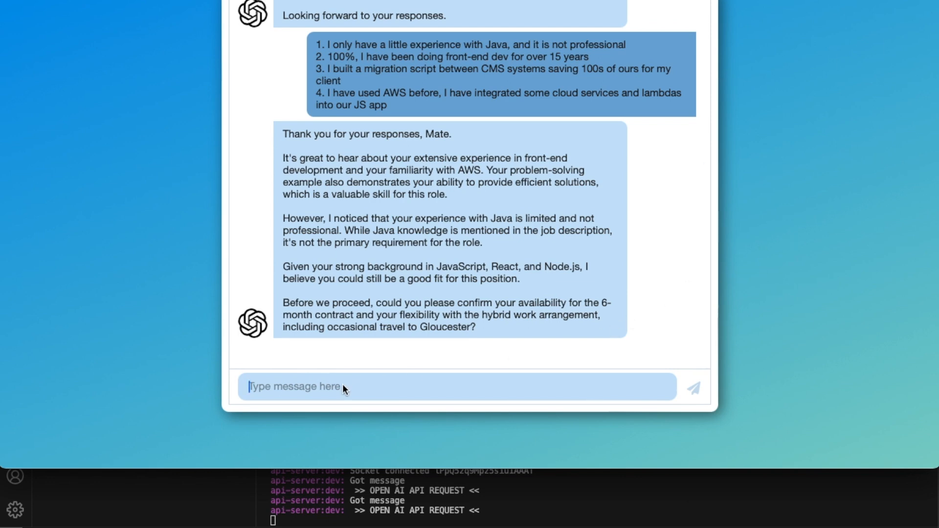
- Reply you're available for the 6-month contract, prefer remote, but could occasionally travel to Gloucester
text(Yeah, 100% available for the)
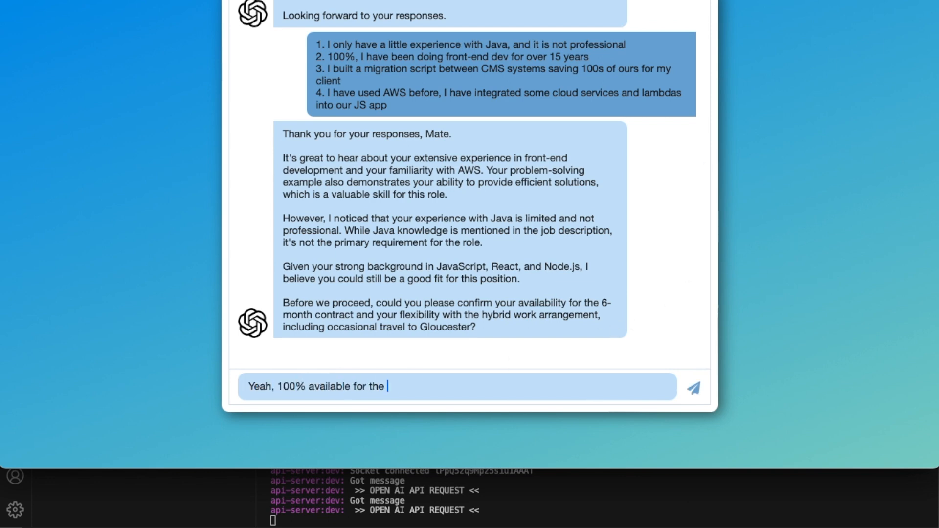
text(6-month contract, but I'm looking for a ful)
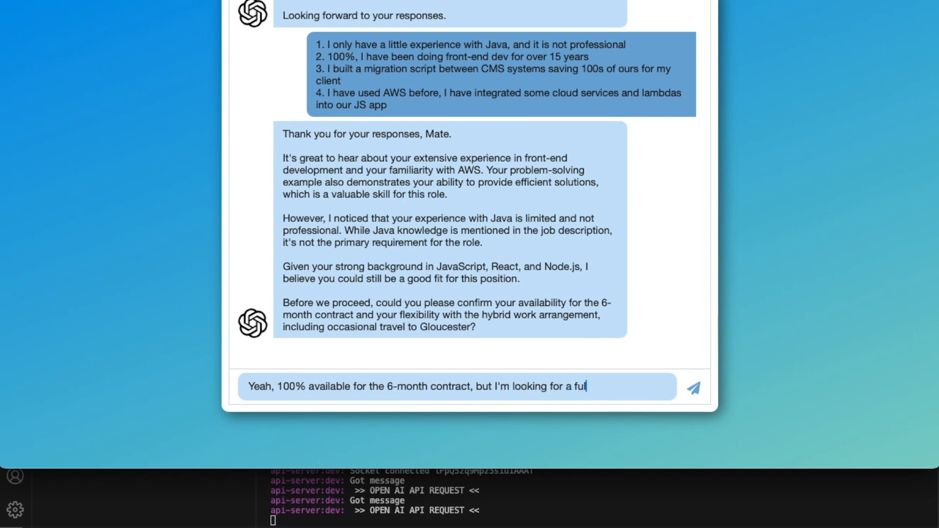
text(ly remote role, but I could travel to)
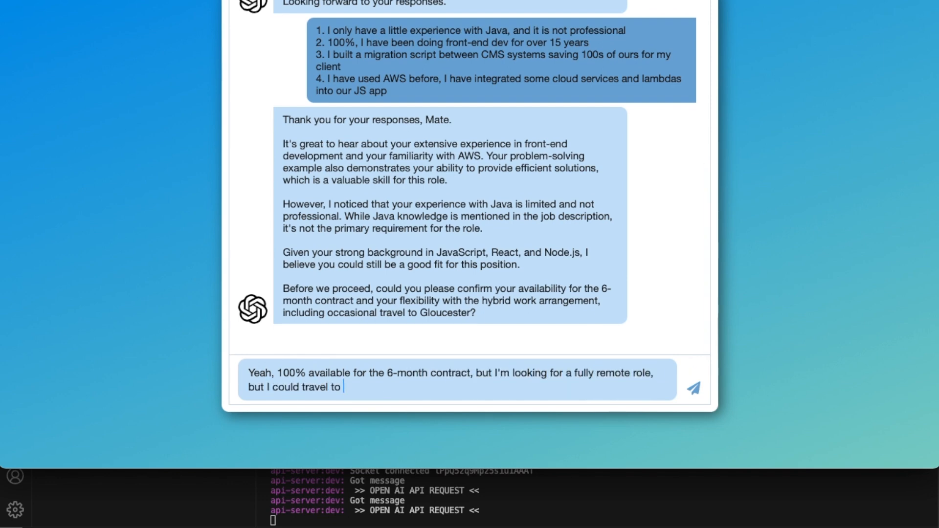
text(Gloucester on occasionaly)
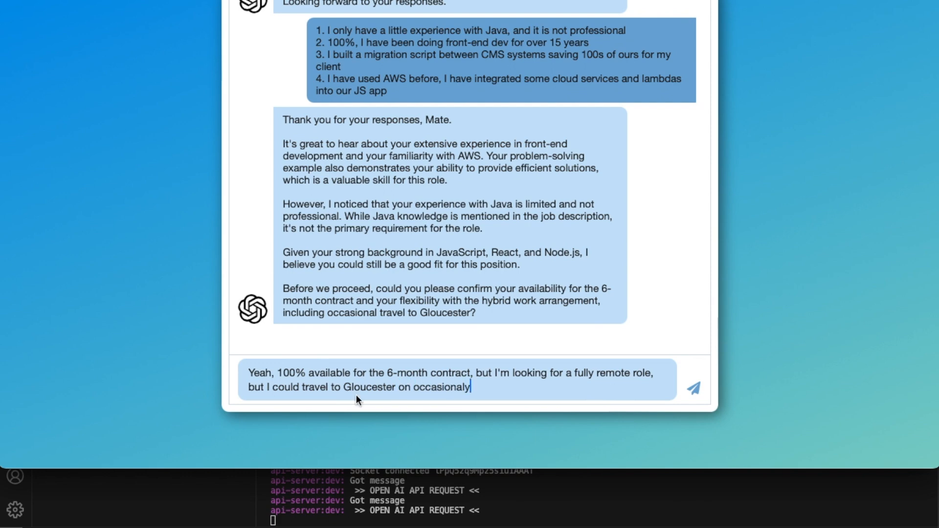
click(694, 388)
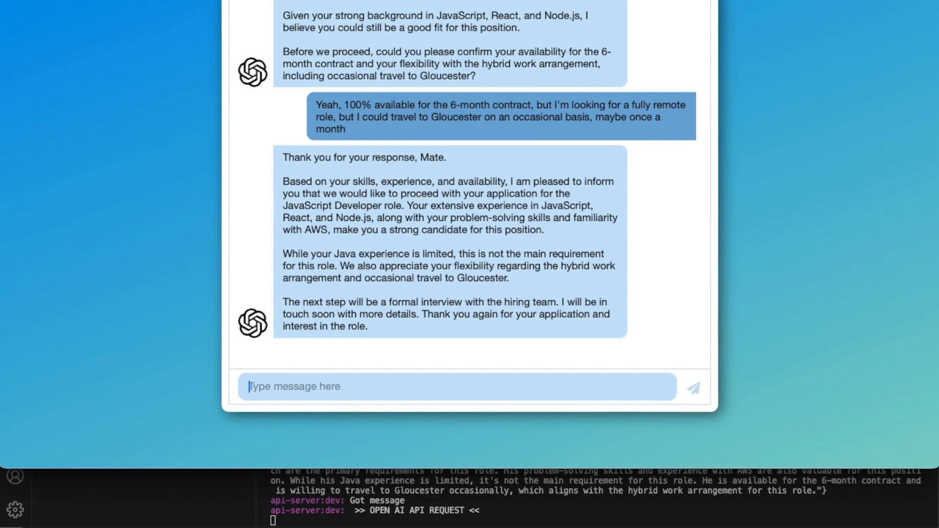
- Type 'tha' in the chat before leaving for the Process Applications page
text(tha)
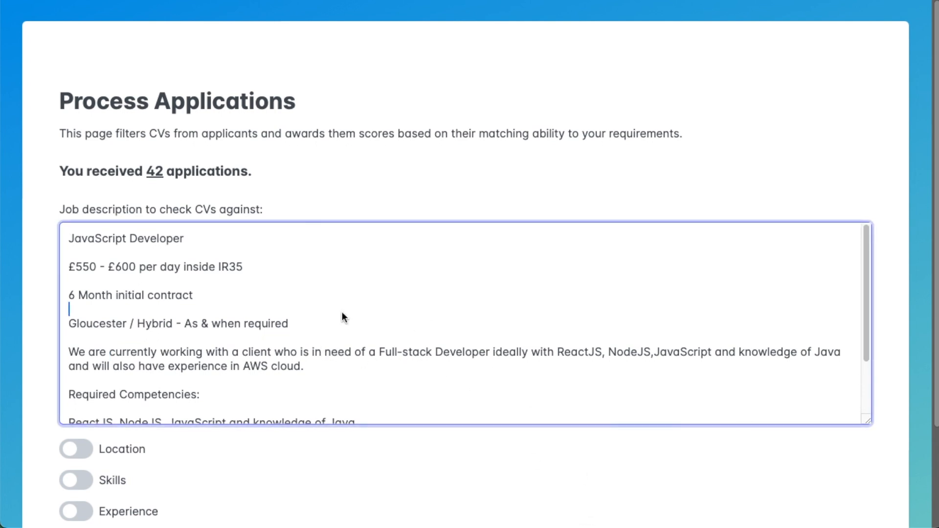
mouse_move(435, 312)
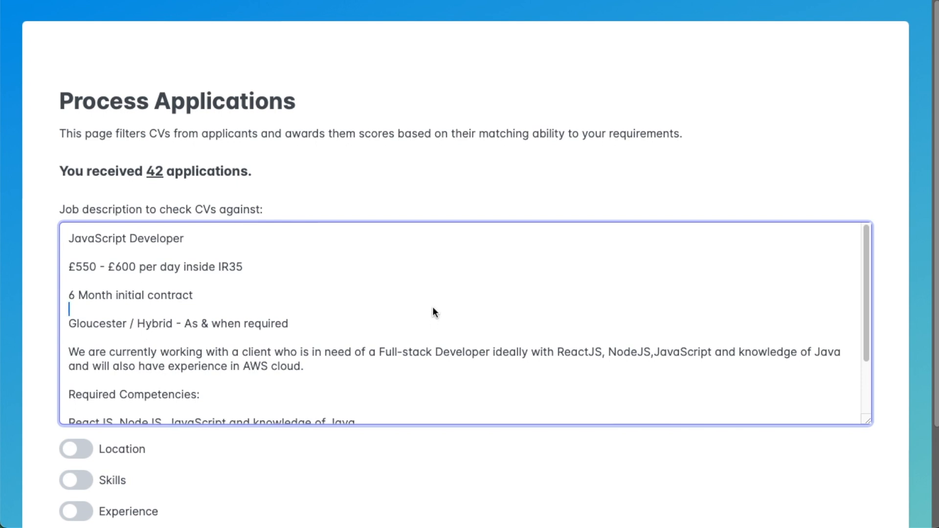
mouse_move(504, 288)
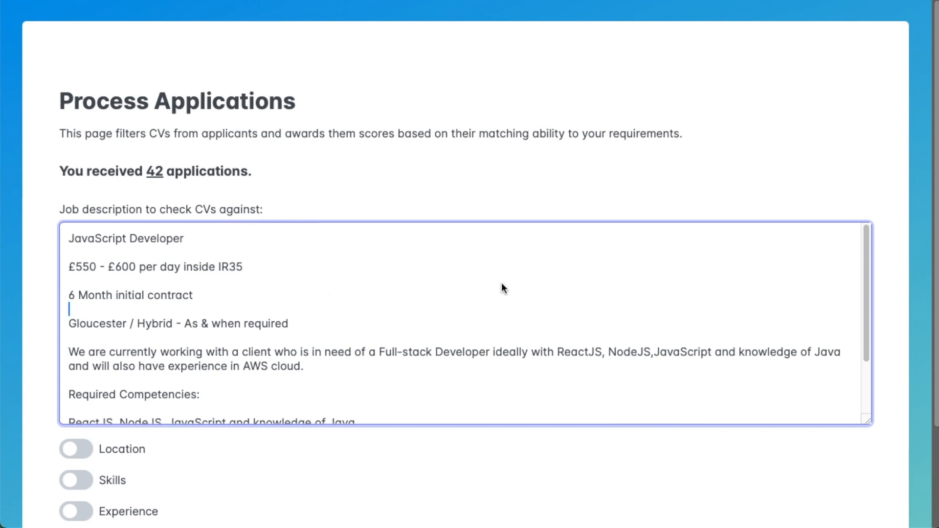
scroll(down, 3)
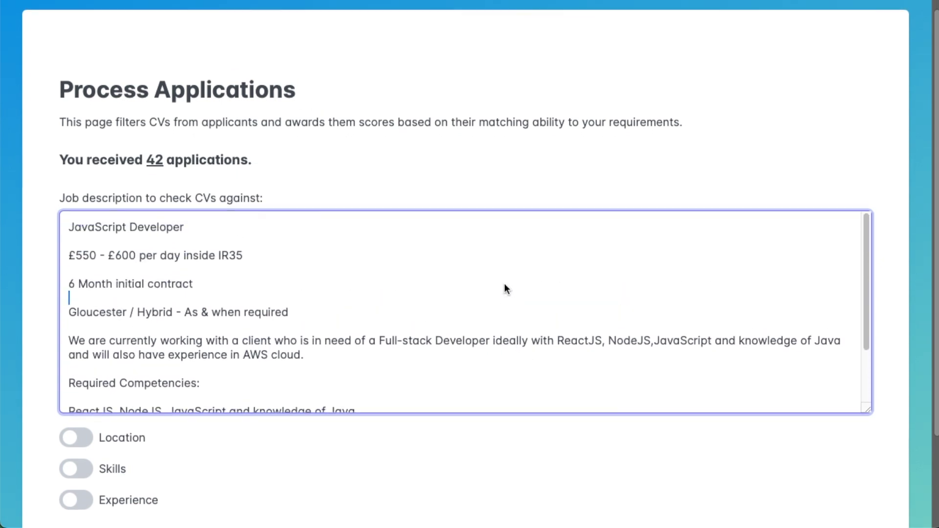
scroll(down, 3)
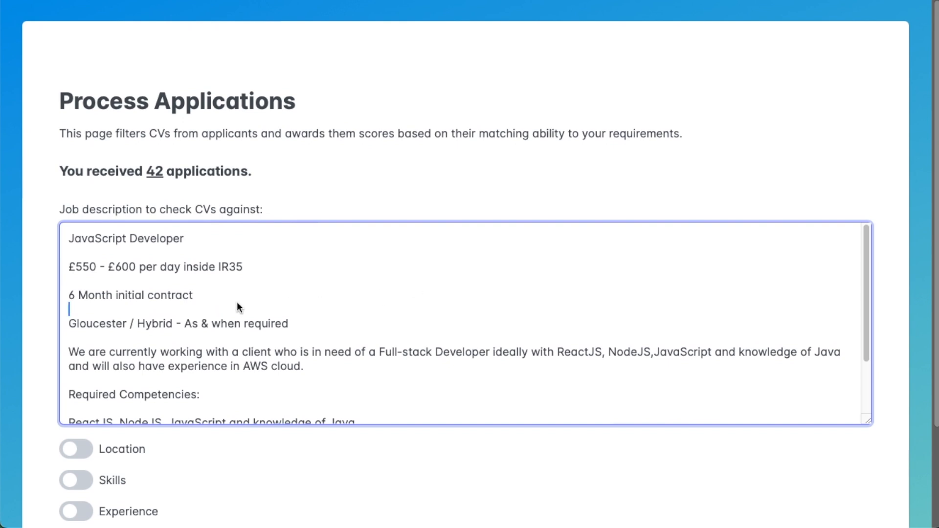
scroll(down, 3)
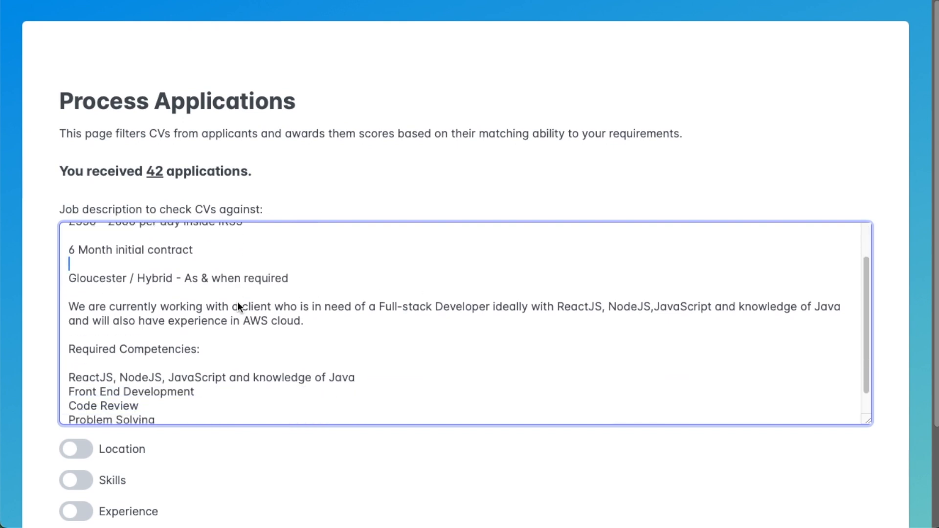
scroll(down, 3)
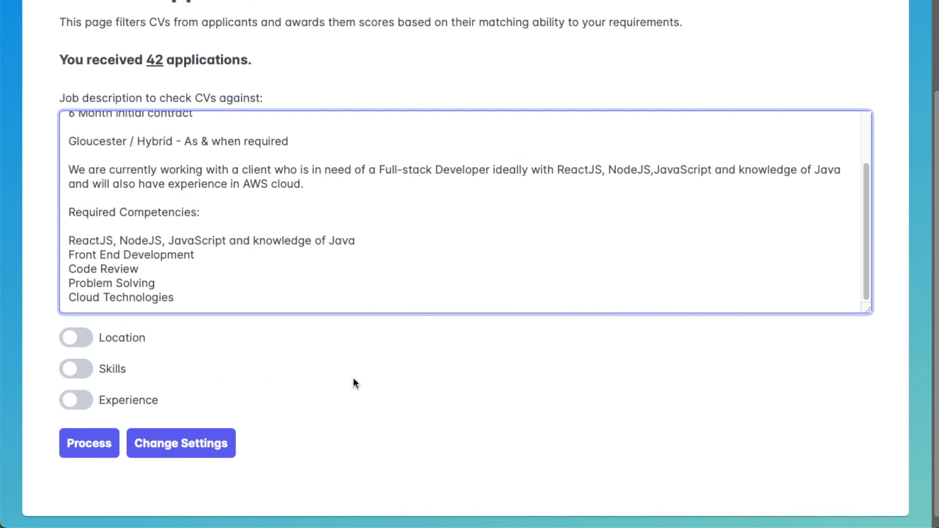
mouse_move(300, 372)
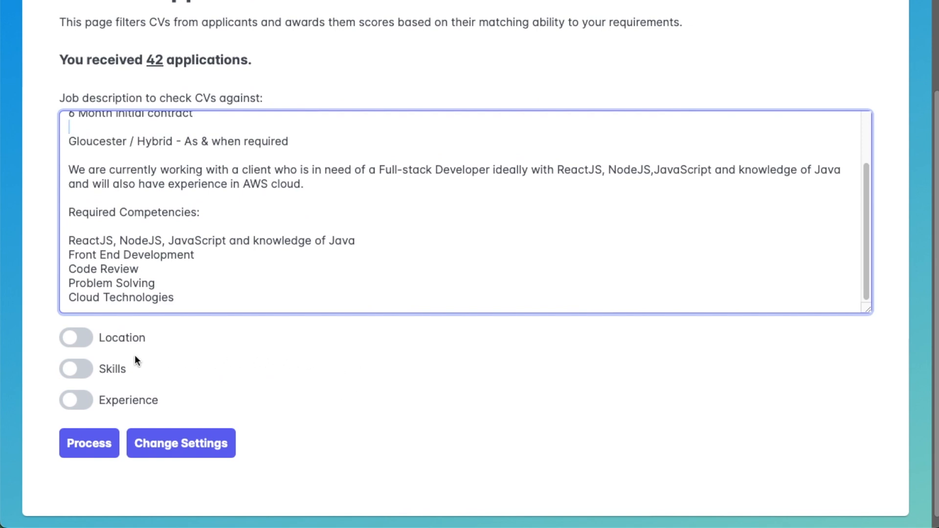
- Enable the Location, Skills and Experience filters and process all 42 applications
click(75, 338)
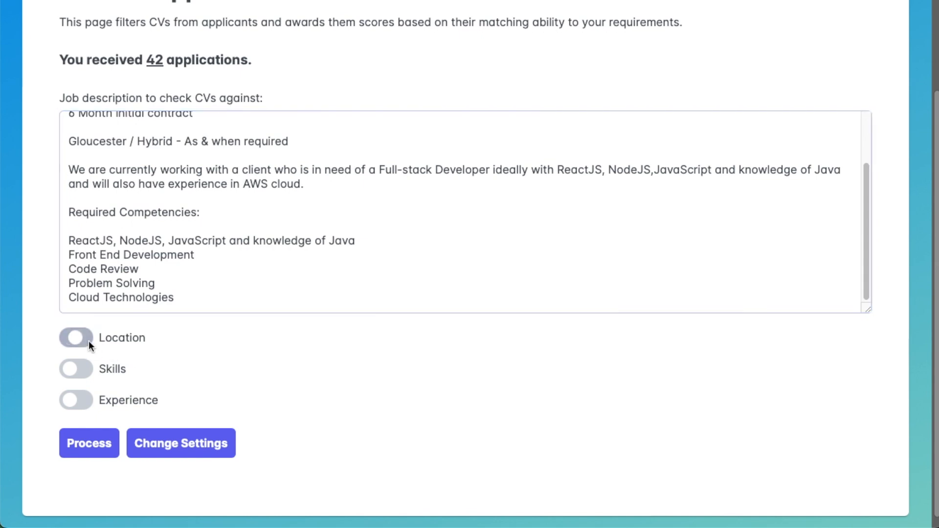
click(76, 338)
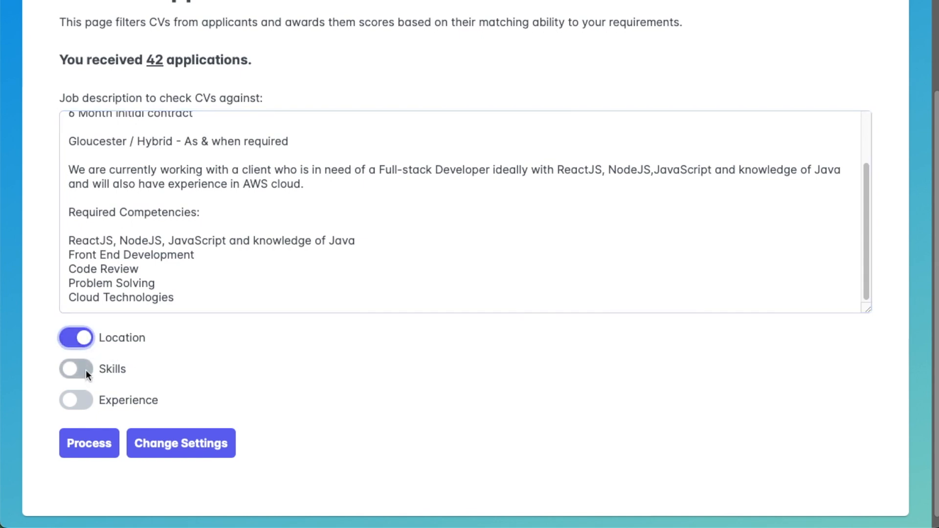
click(76, 369)
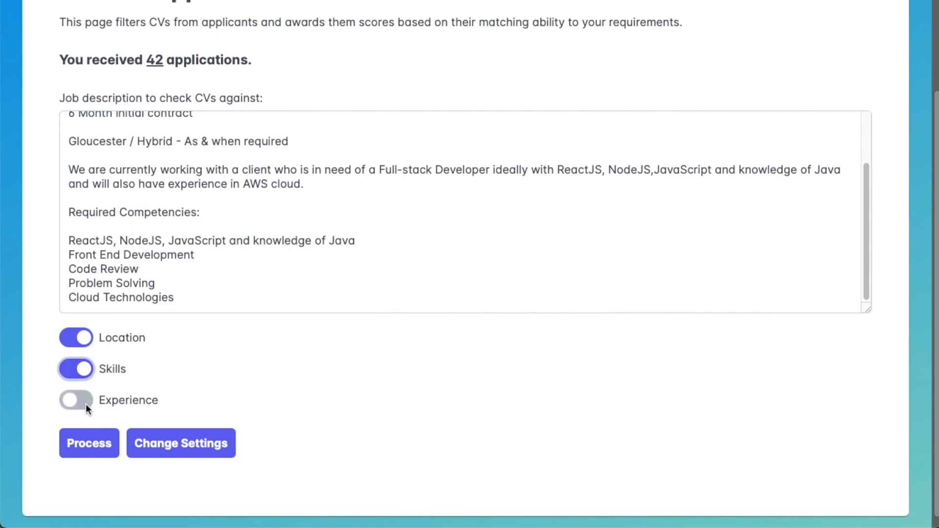
click(75, 400)
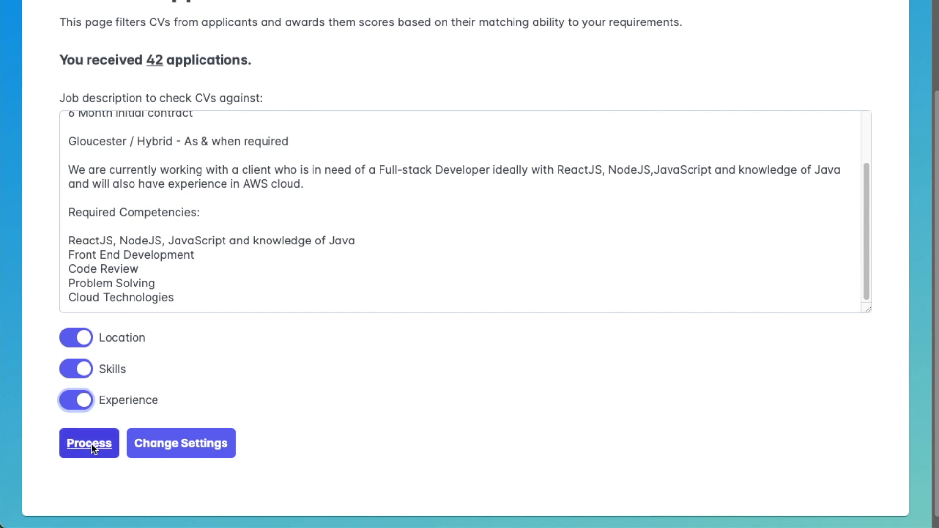
click(88, 443)
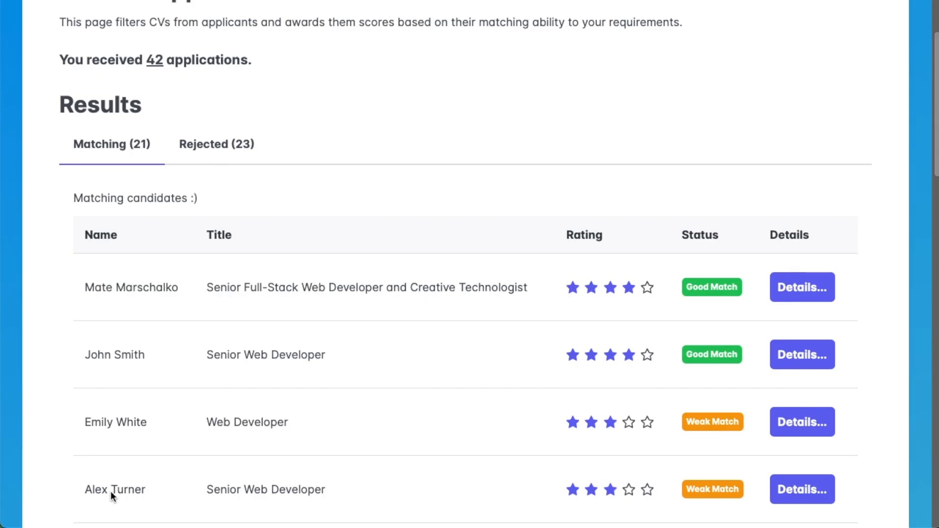
scroll(up, 3)
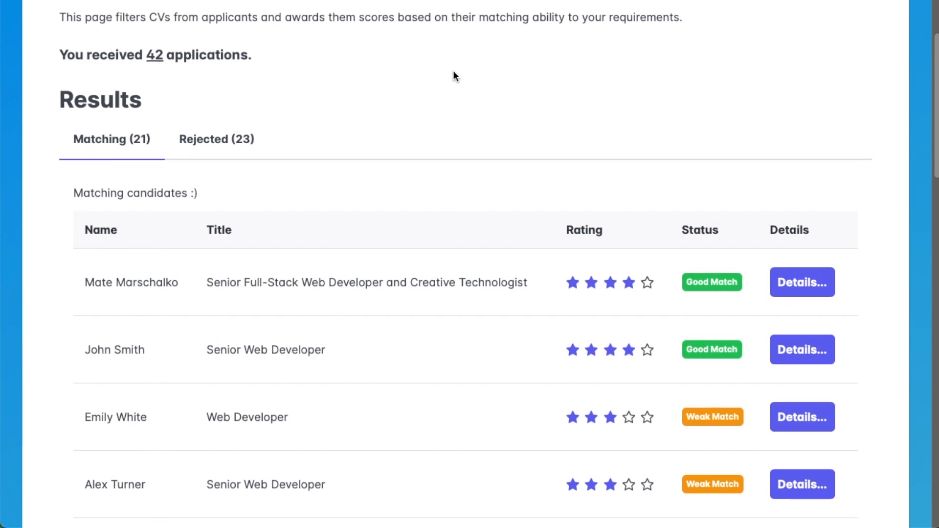
scroll(down, 3)
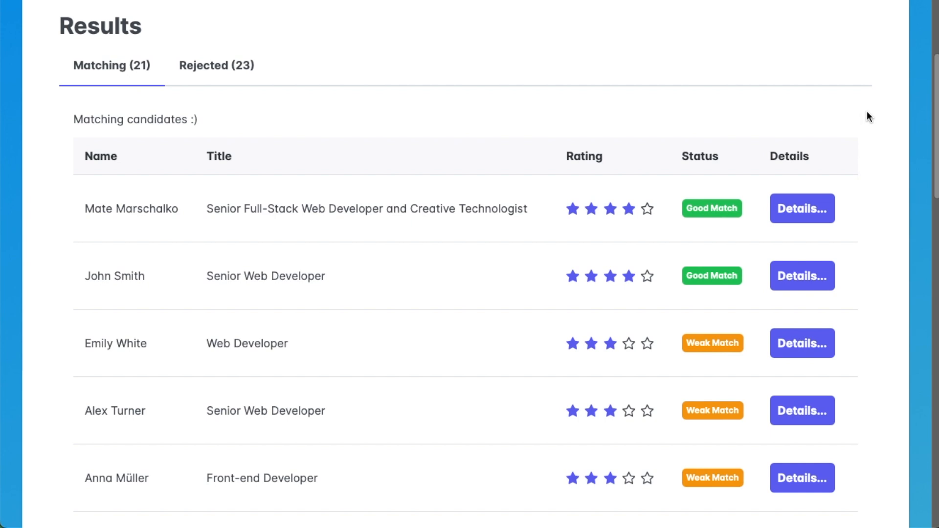
scroll(down, 3)
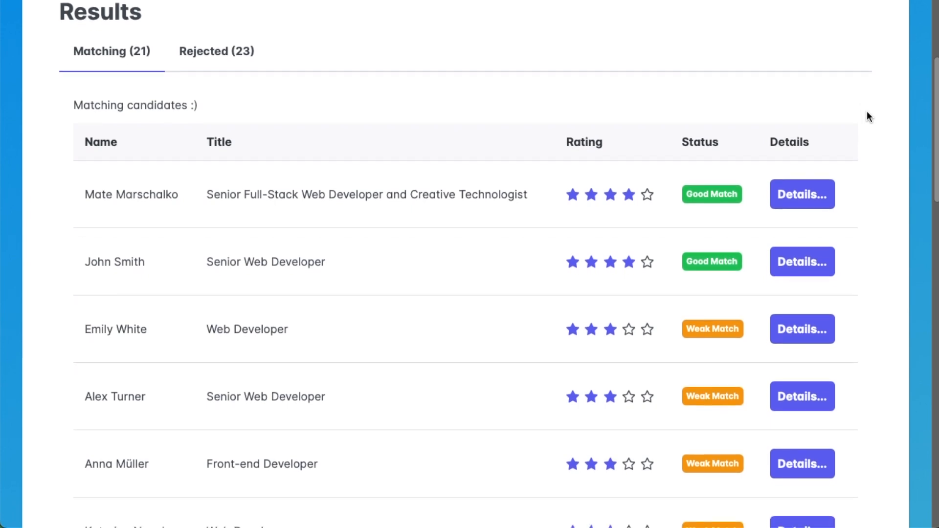
scroll(down, 3)
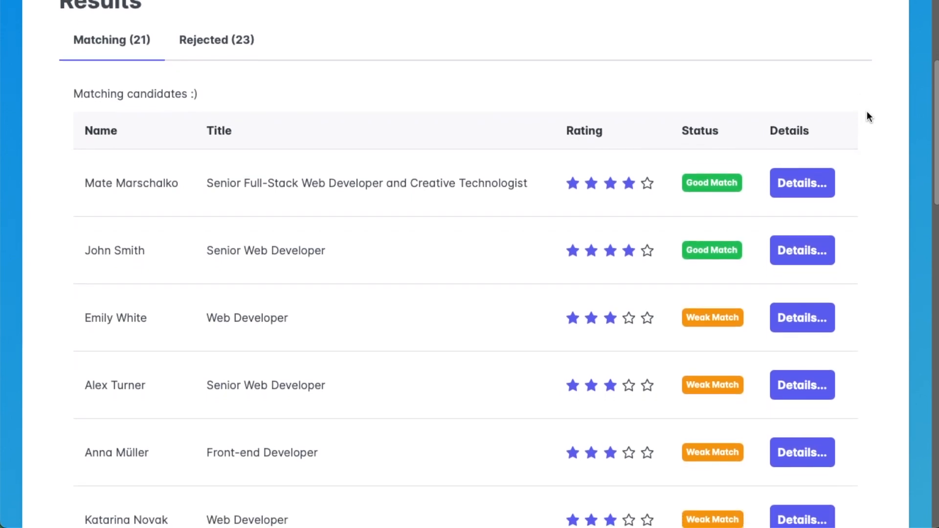
scroll(down, 3)
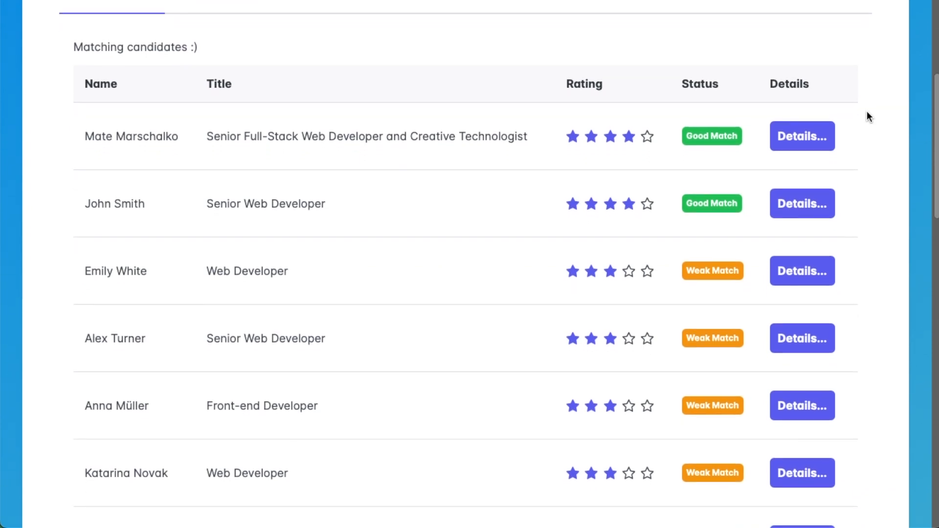
scroll(up, 3)
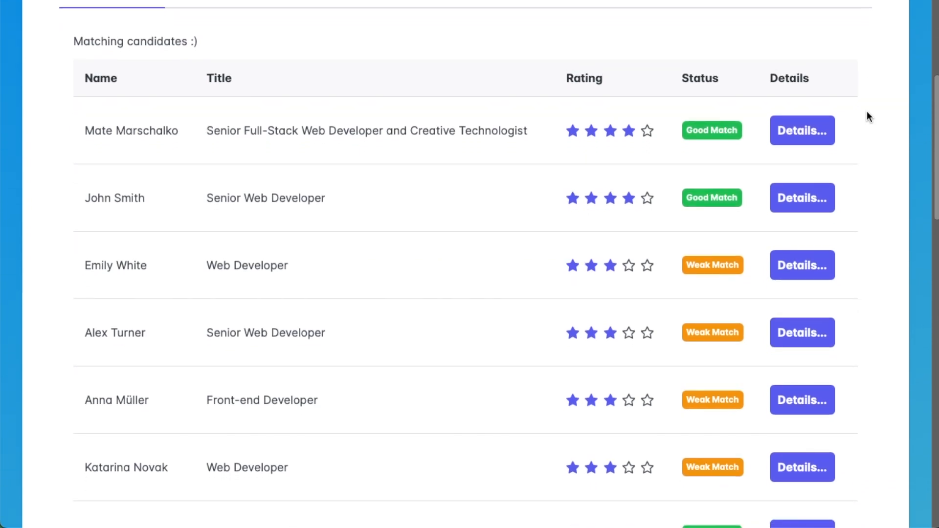
scroll(down, 3)
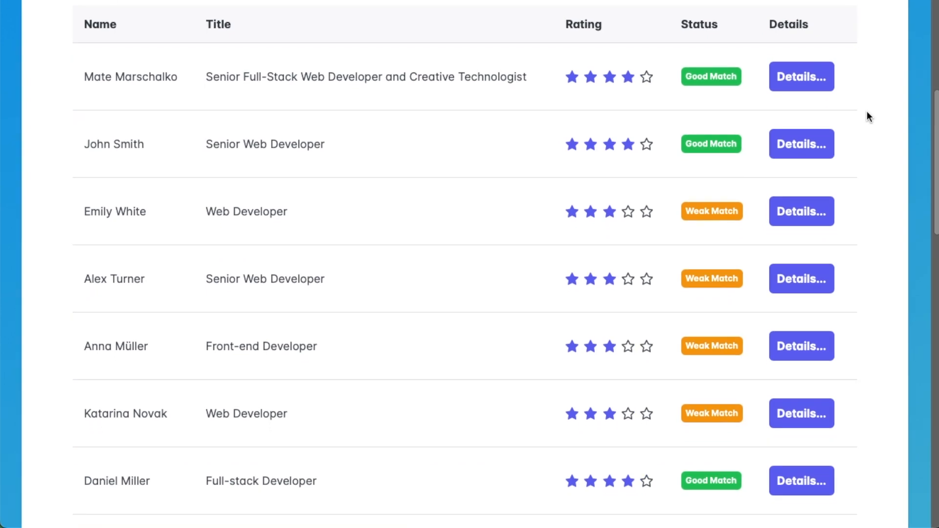
scroll(up, 3)
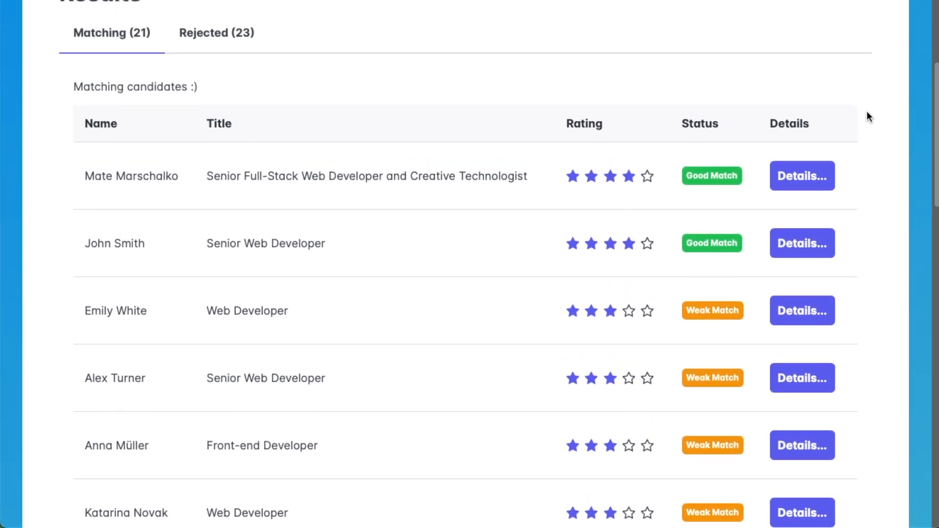
scroll(down, 3)
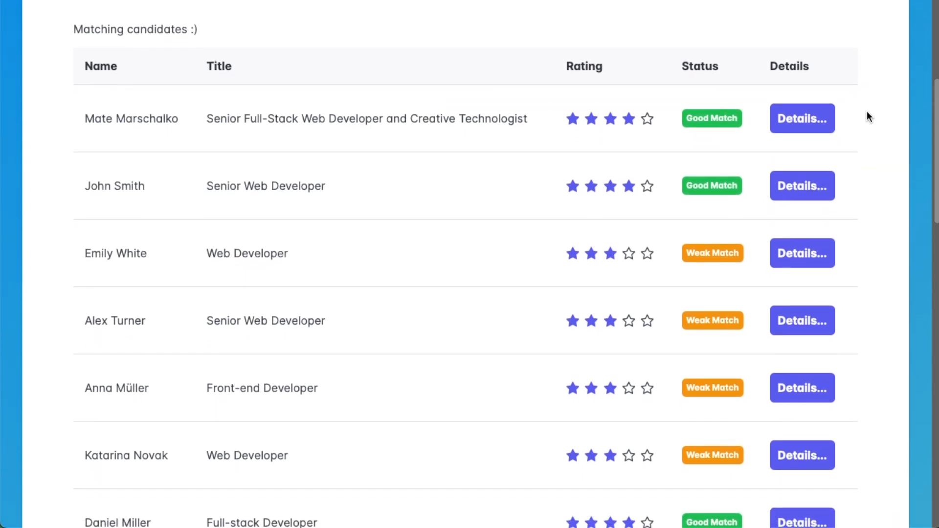
scroll(down, 3)
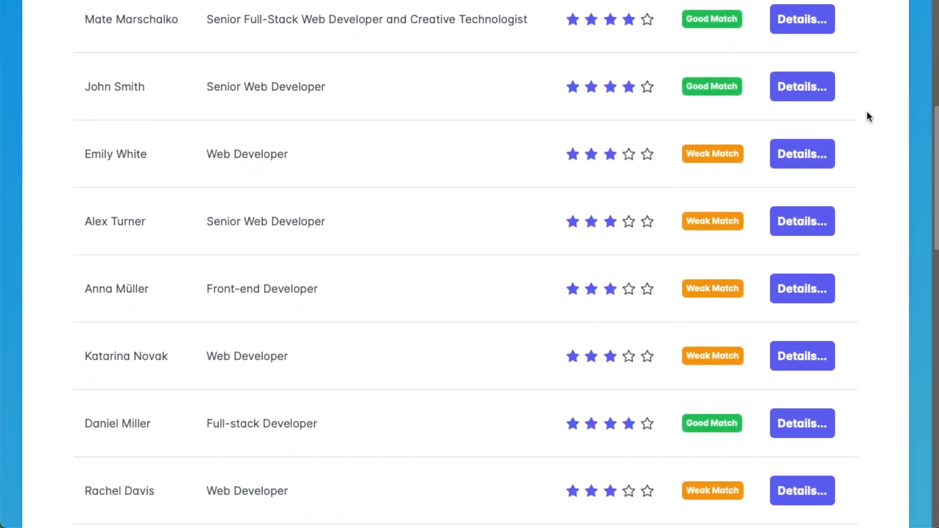
scroll(down, 3)
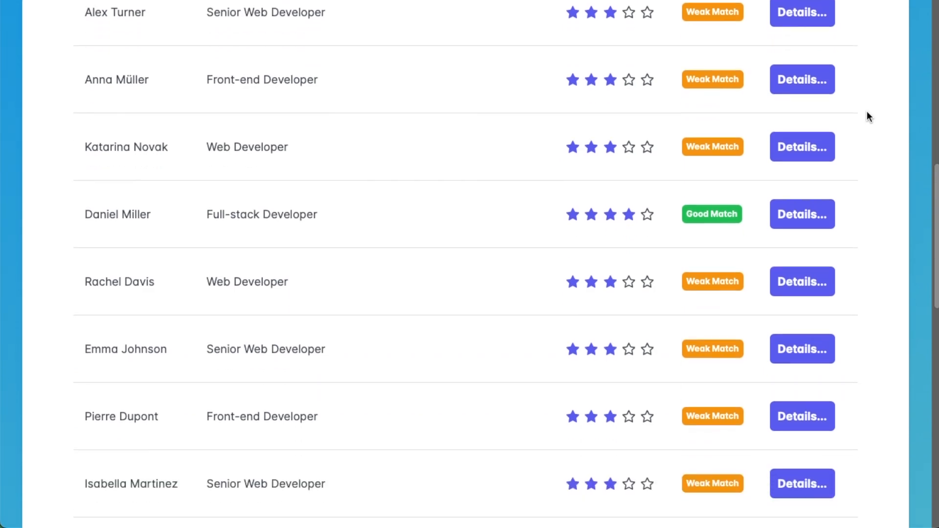
scroll(down, 3)
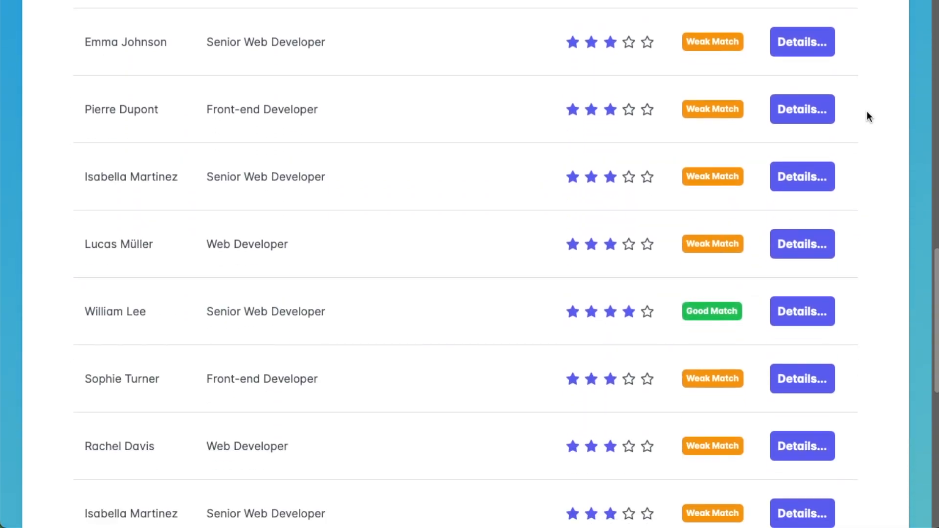
scroll(down, 3)
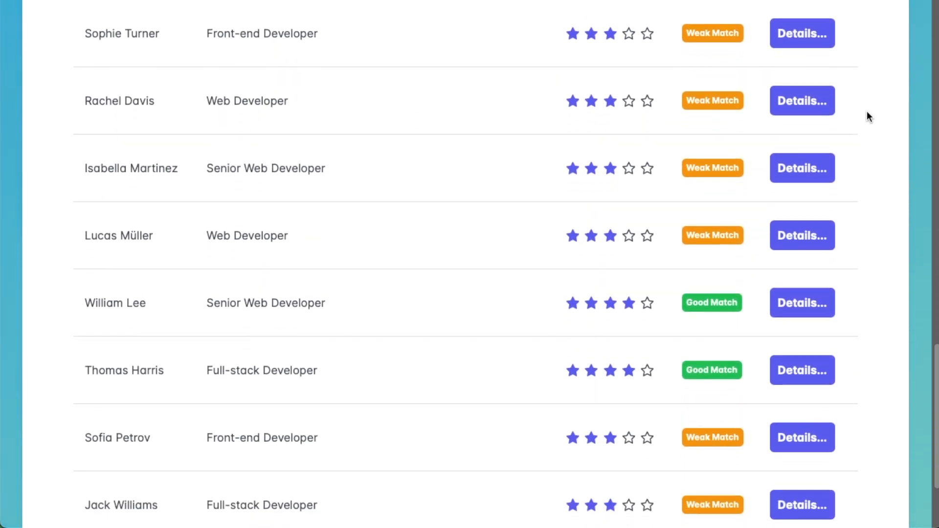
scroll(up, 3)
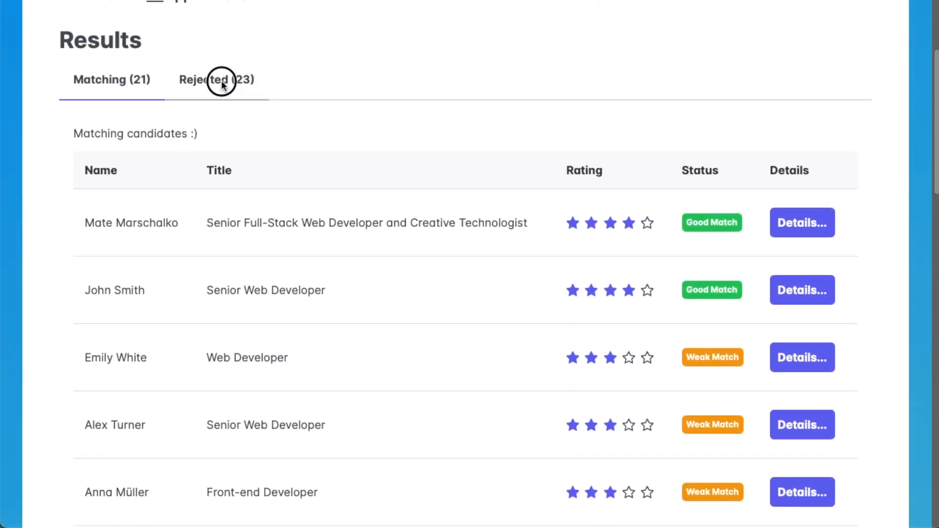
- Show the rejected candidates, scroll through them and close the open details modal
click(217, 80)
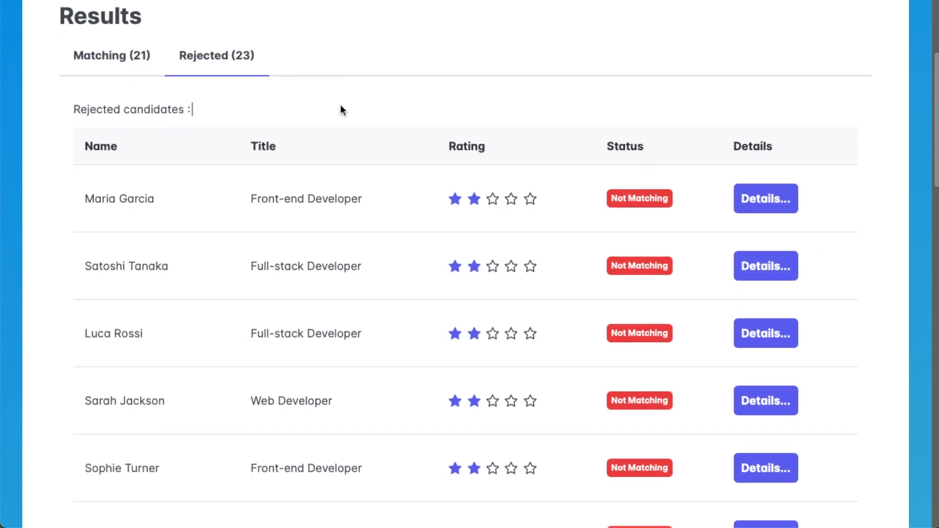
scroll(down, 3)
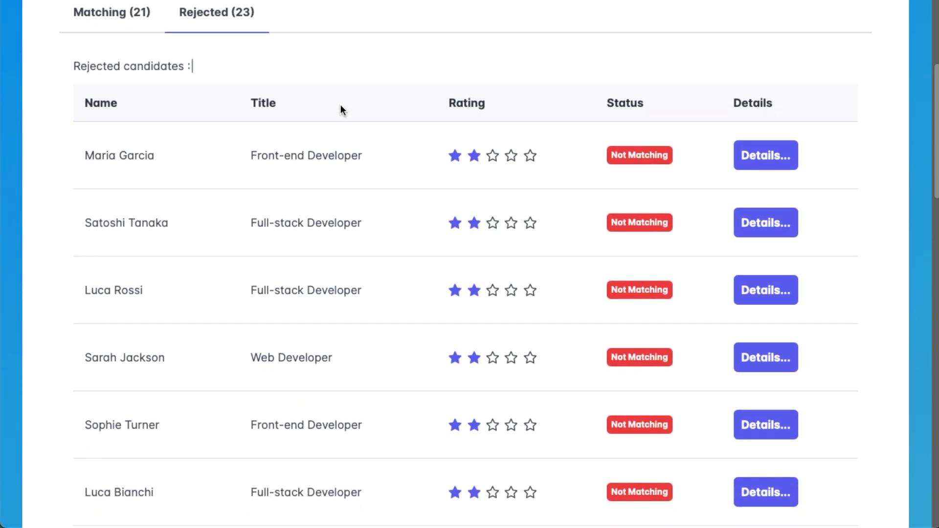
scroll(down, 3)
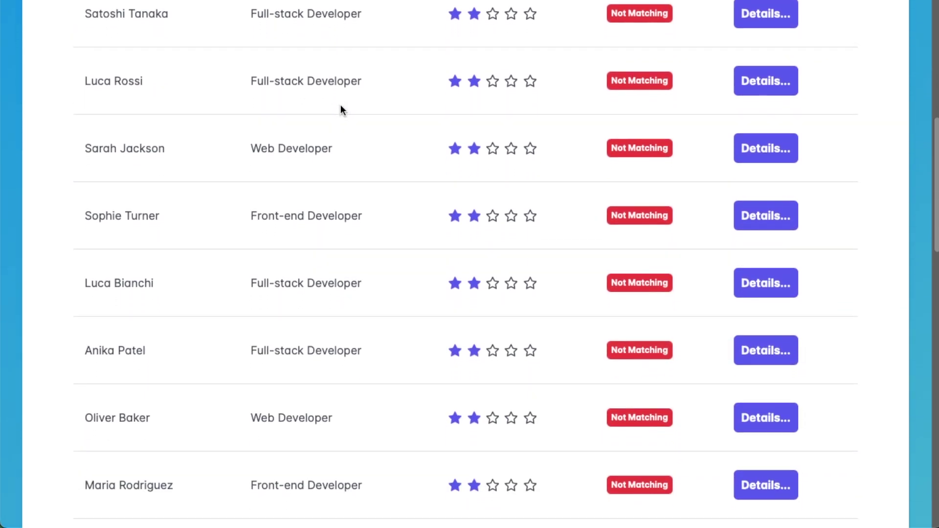
scroll(down, 3)
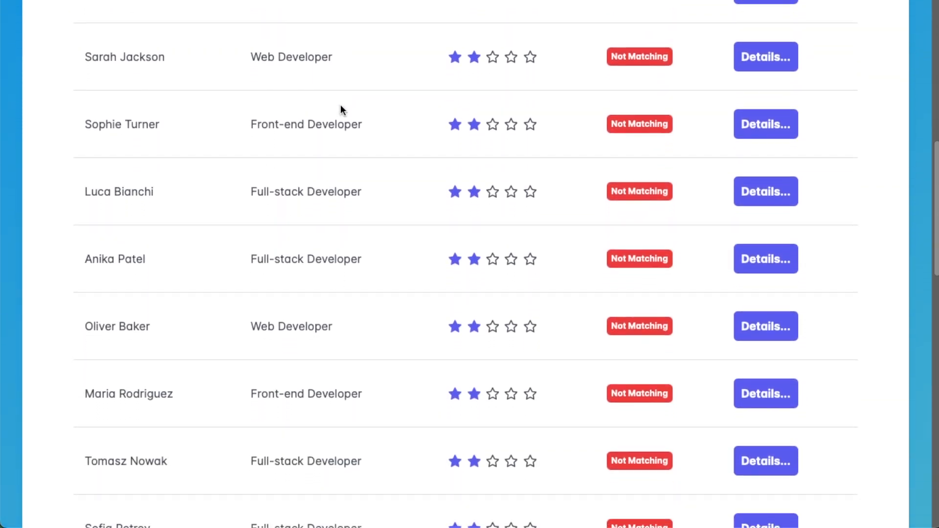
scroll(down, 3)
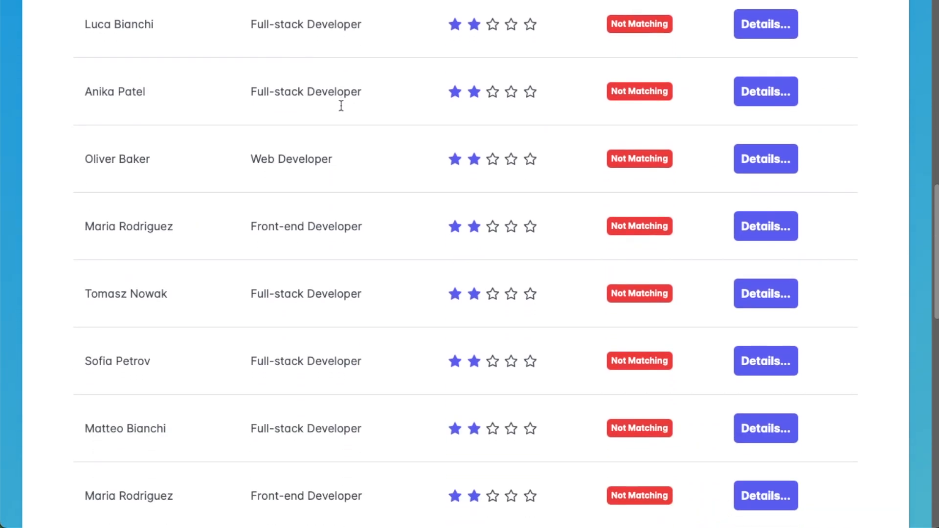
scroll(down, 3)
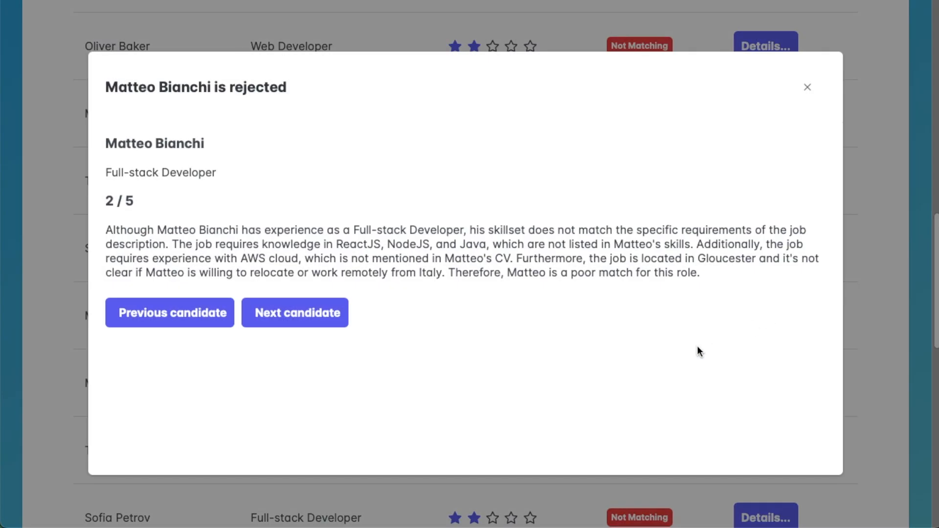
mouse_move(741, 161)
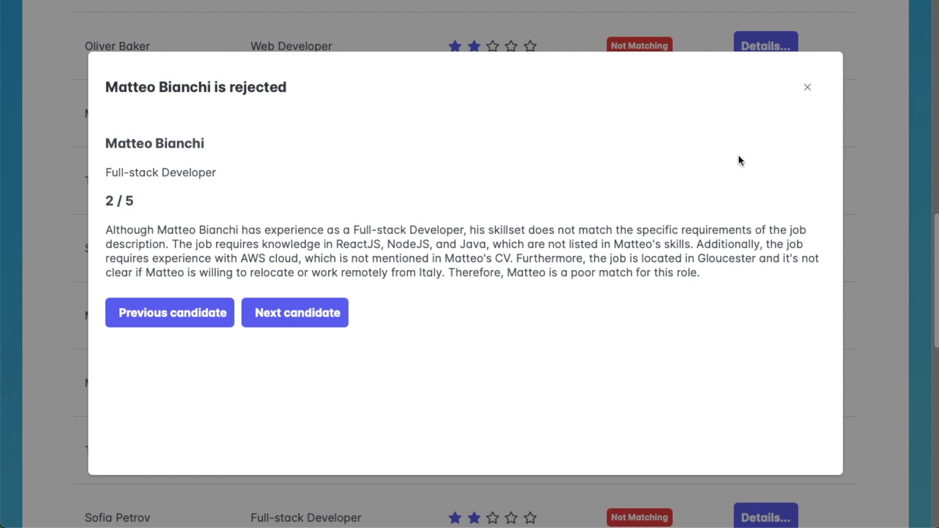
mouse_move(807, 87)
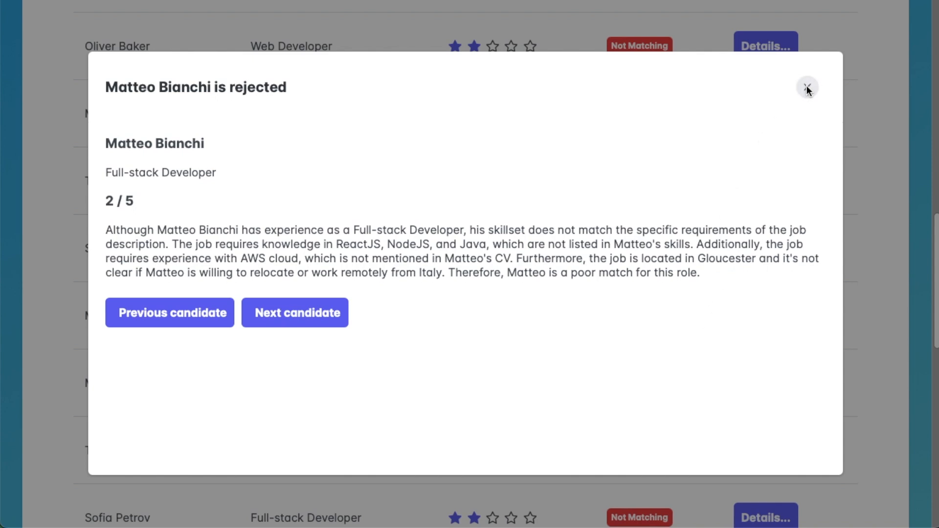
click(807, 87)
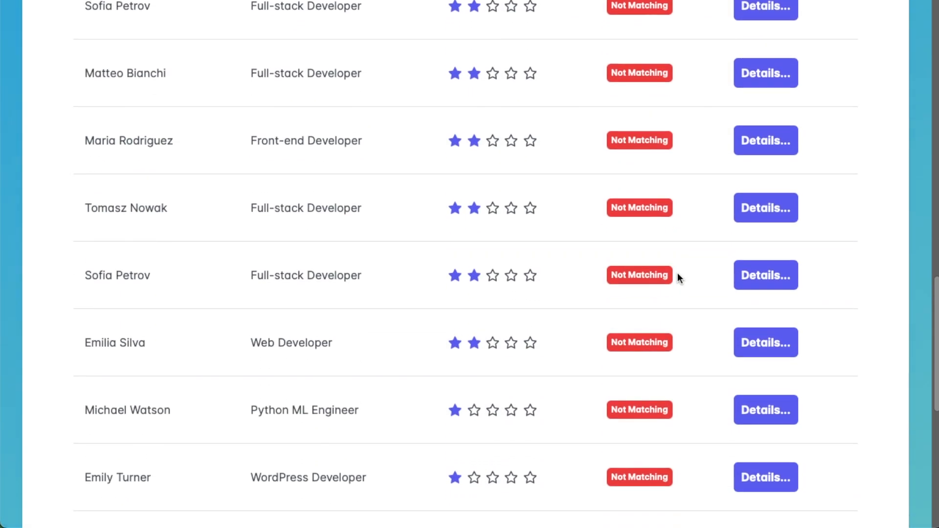
scroll(down, 3)
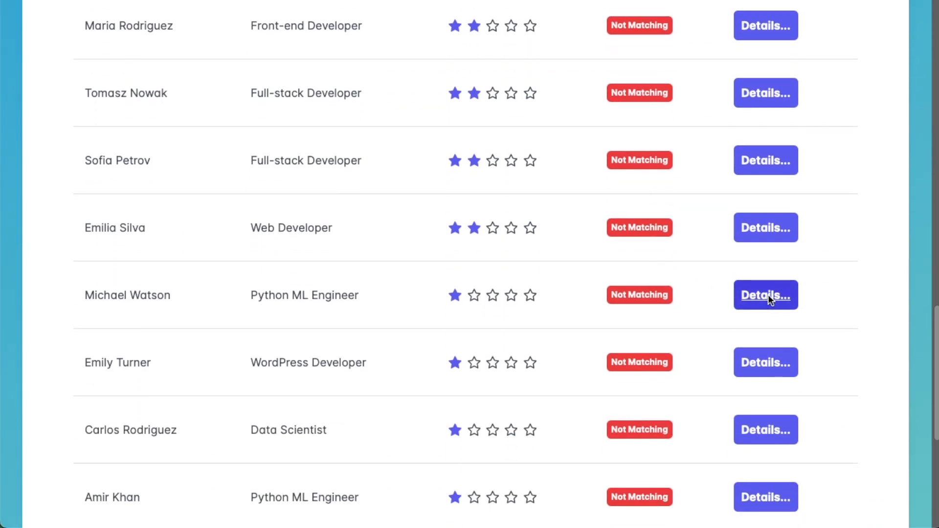
click(766, 295)
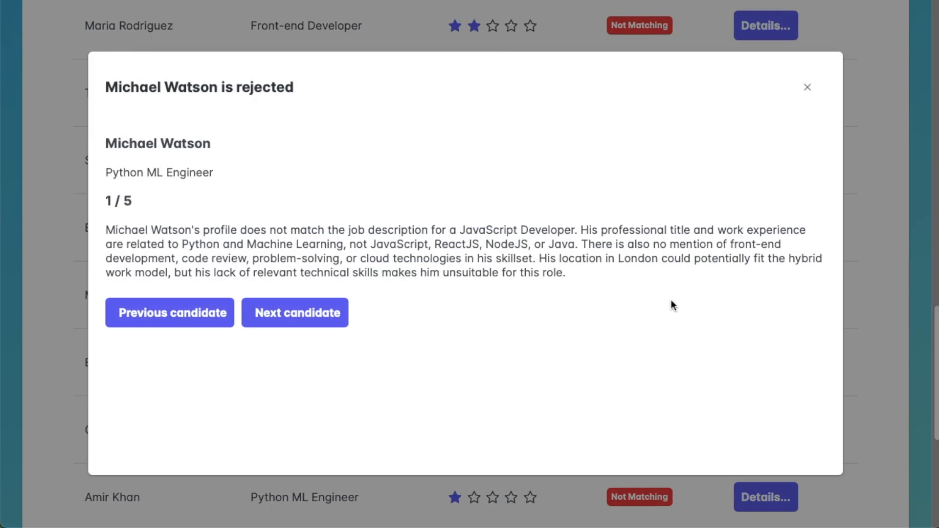
mouse_move(696, 278)
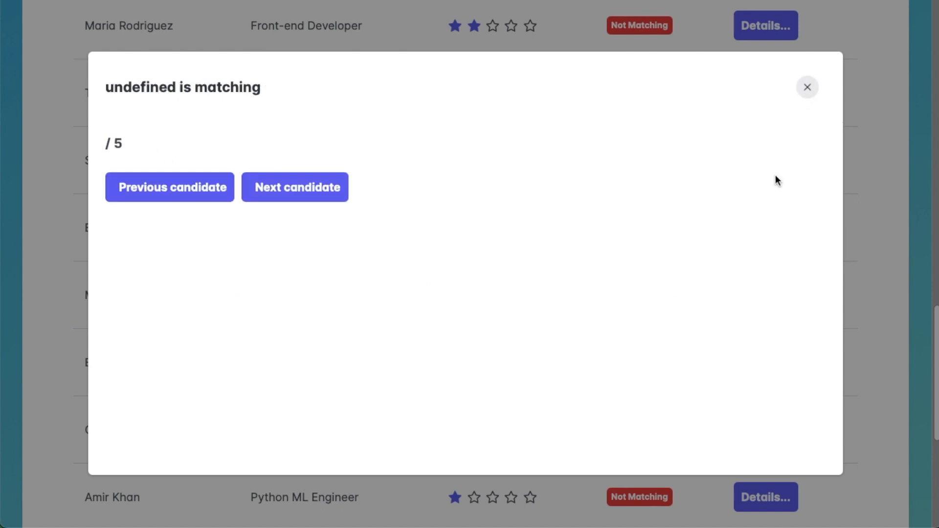
click(807, 87)
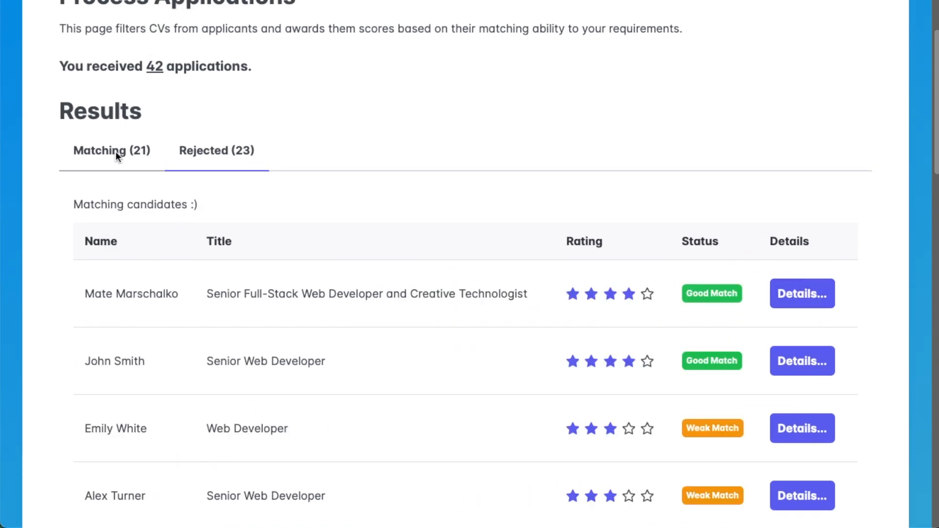
scroll(down, 3)
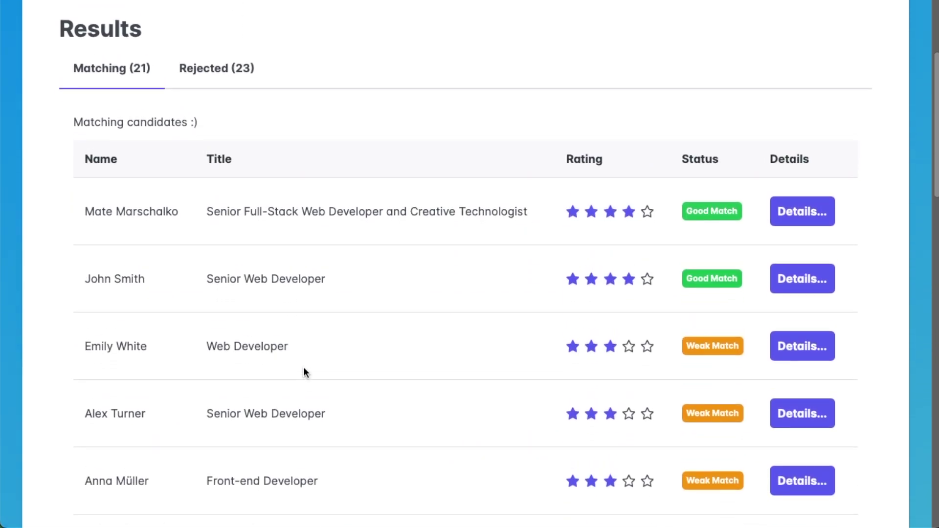
click(802, 211)
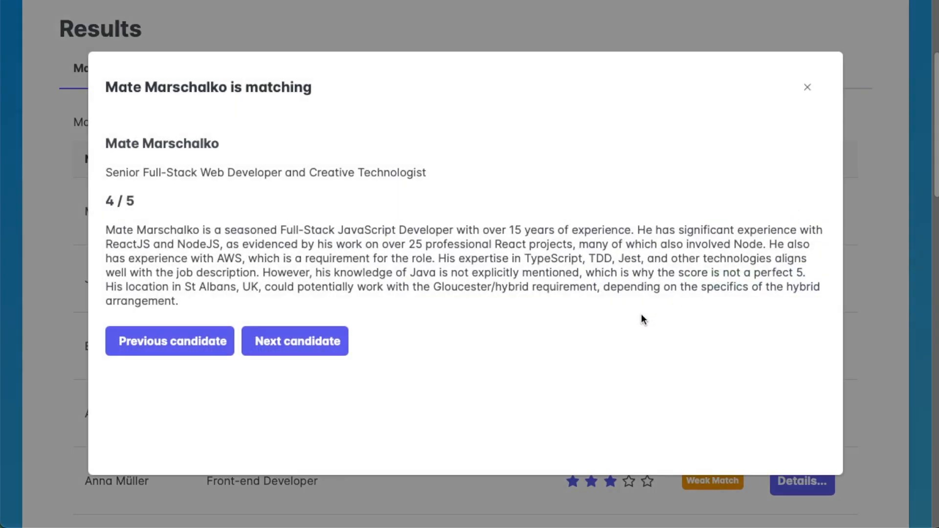
mouse_move(634, 325)
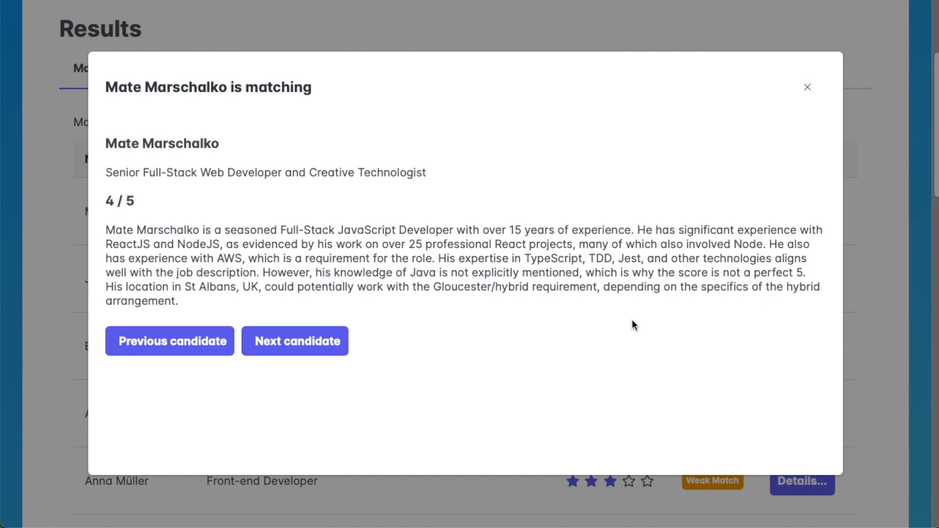
mouse_move(610, 320)
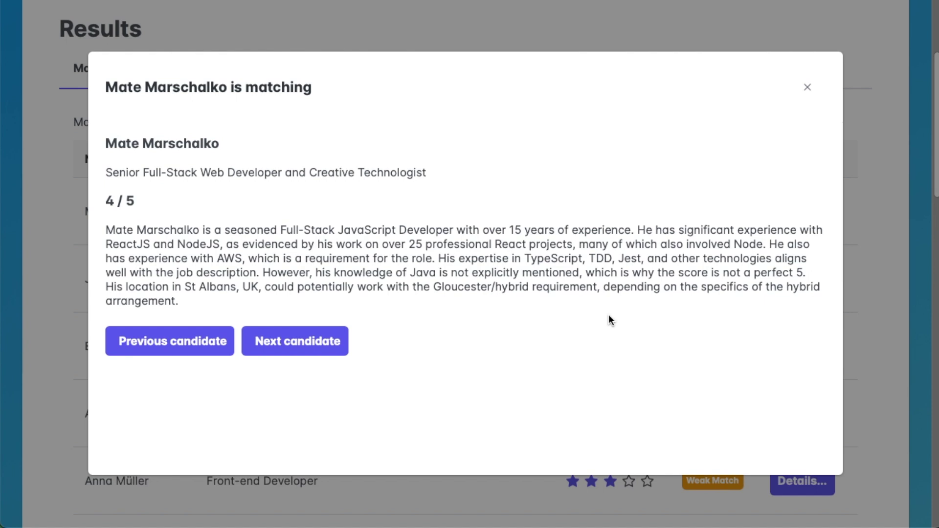
mouse_move(773, 108)
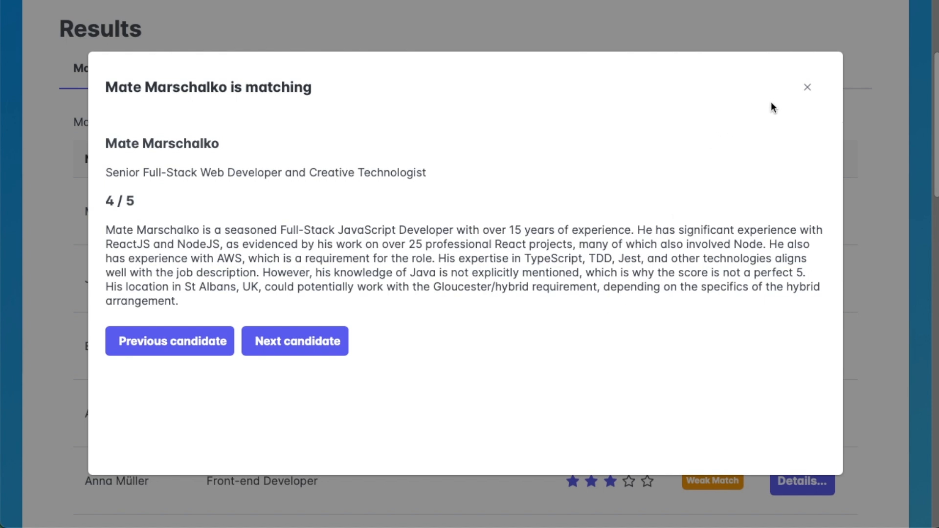
mouse_move(808, 87)
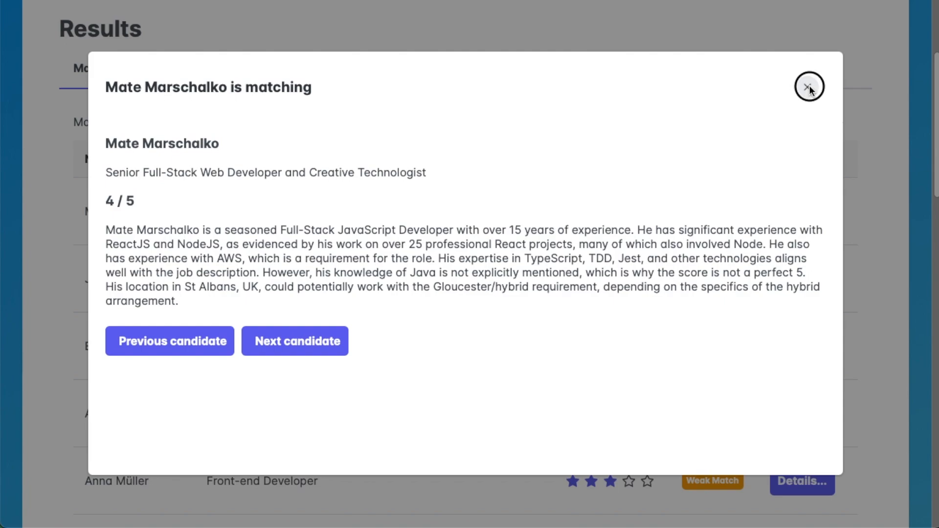
click(809, 86)
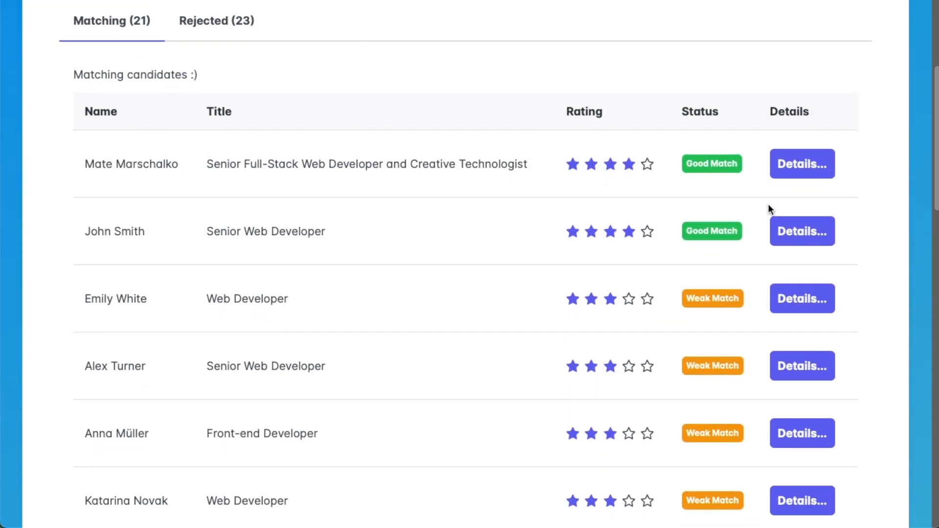
click(802, 231)
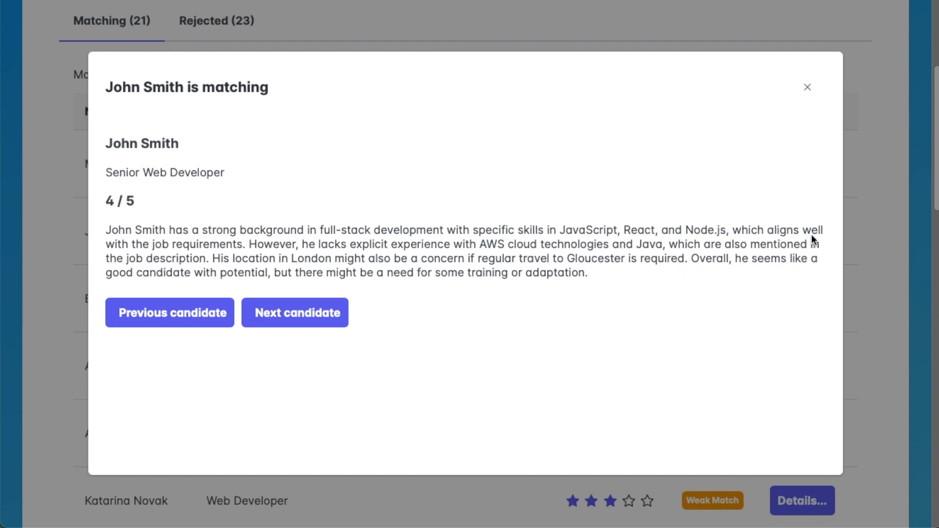
mouse_move(810, 275)
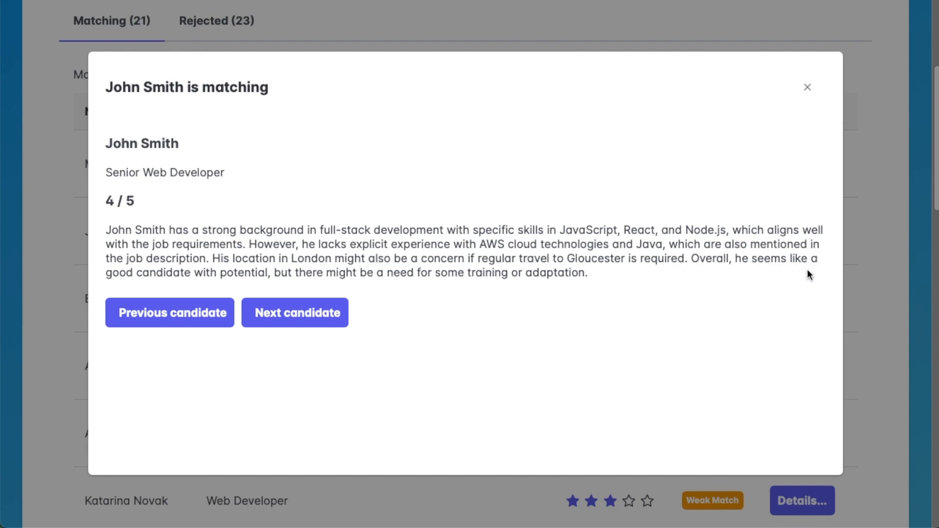
mouse_move(802, 336)
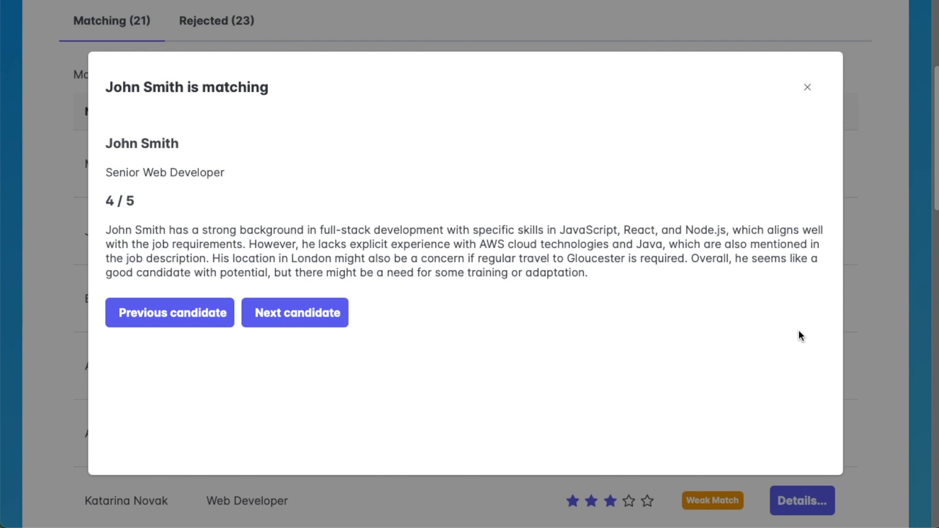
mouse_move(803, 288)
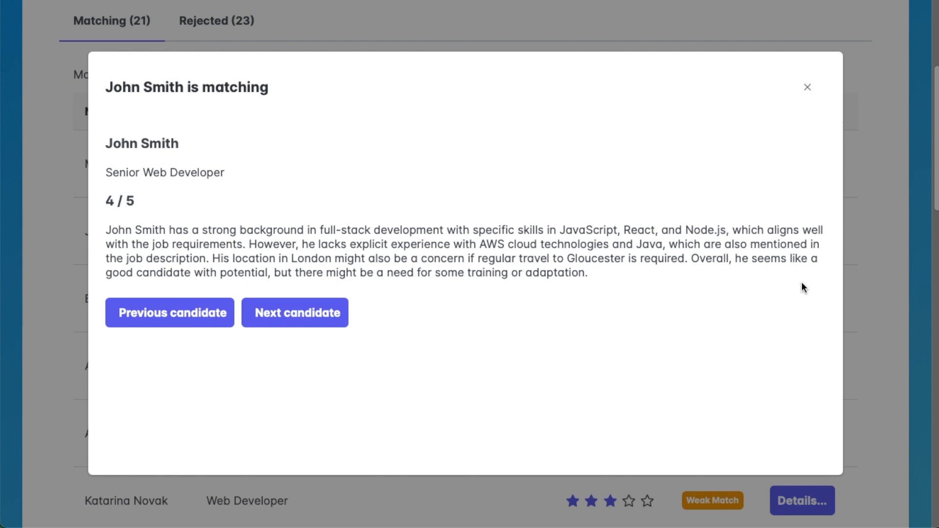
mouse_move(828, 122)
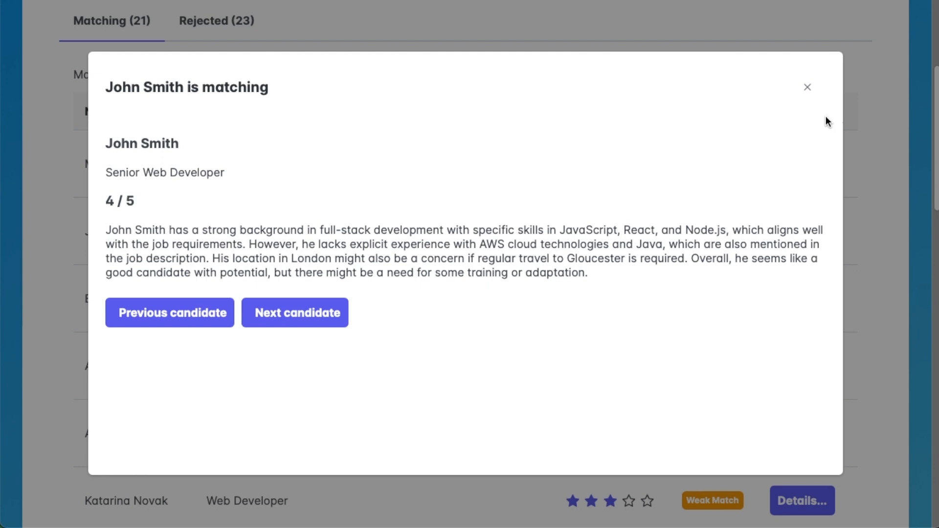
mouse_move(827, 89)
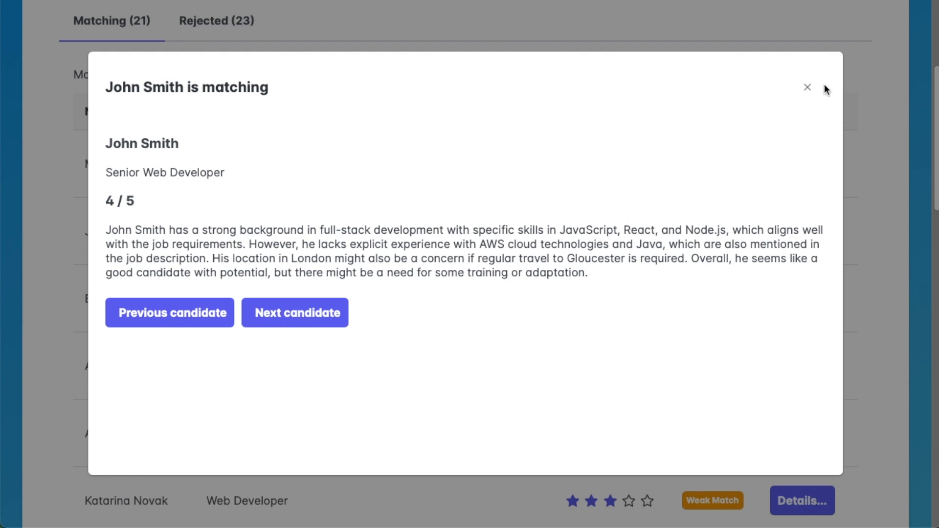
mouse_move(807, 87)
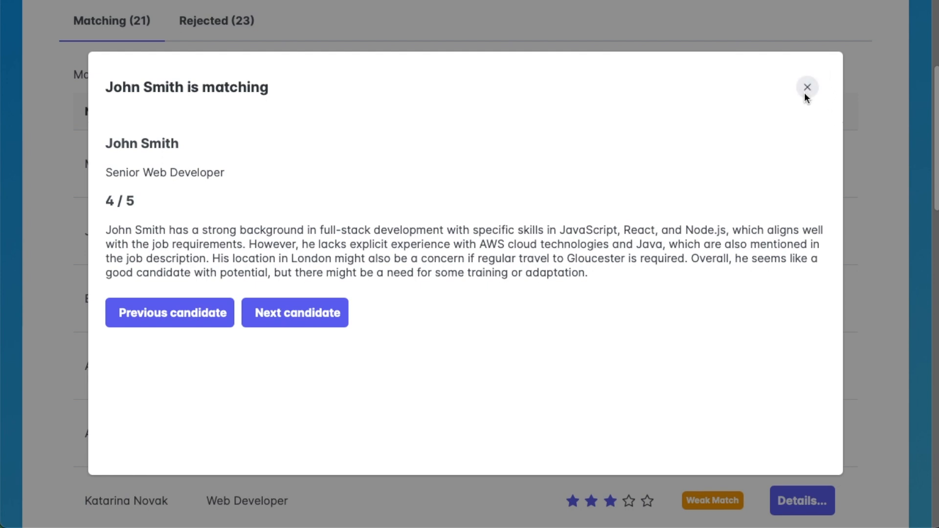
mouse_move(808, 91)
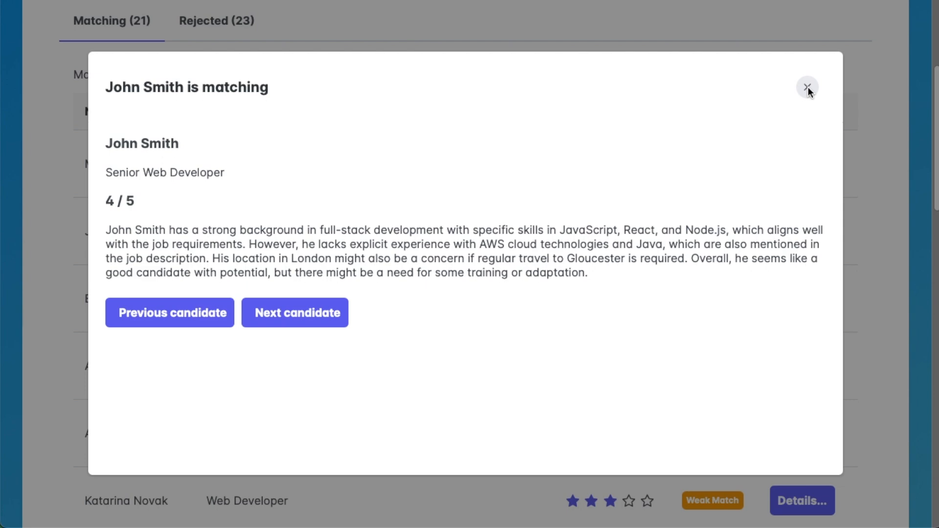
click(808, 87)
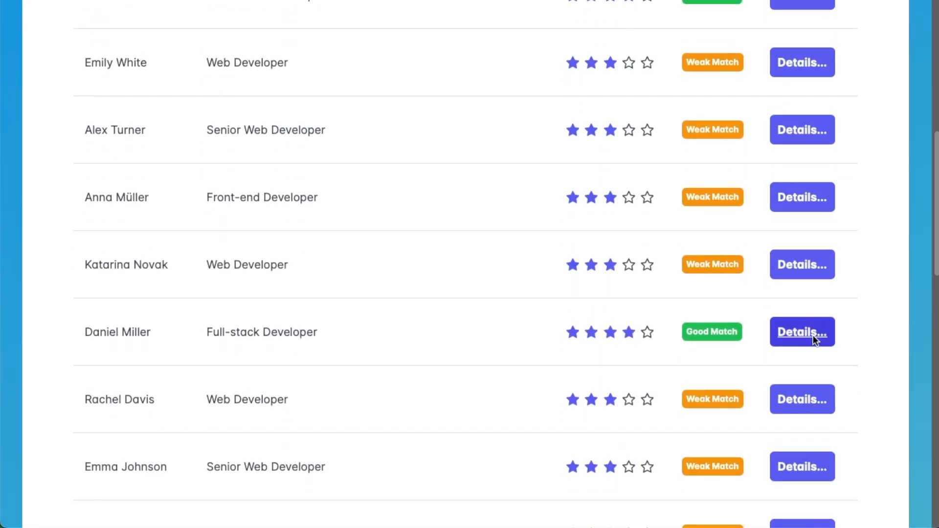
- Read Daniel Miller's 4/5 match explanation, then close the details
click(802, 332)
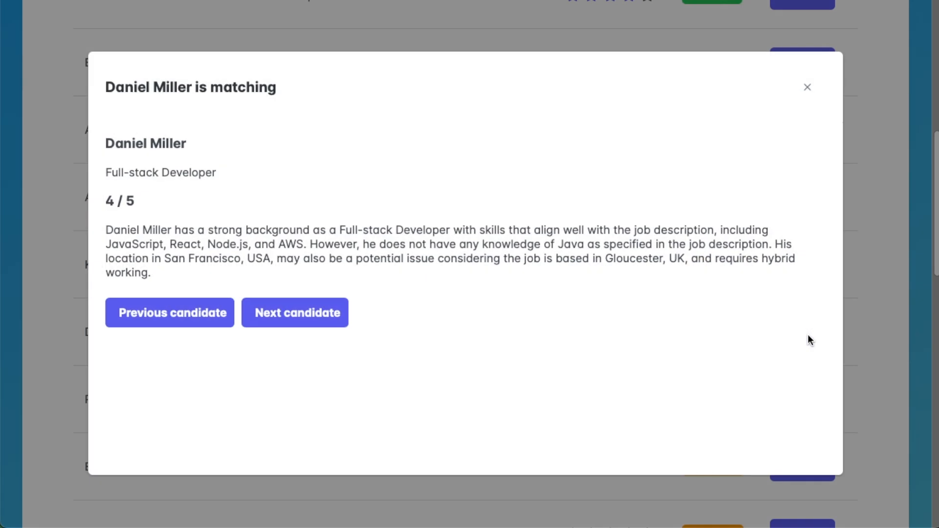
mouse_move(740, 340)
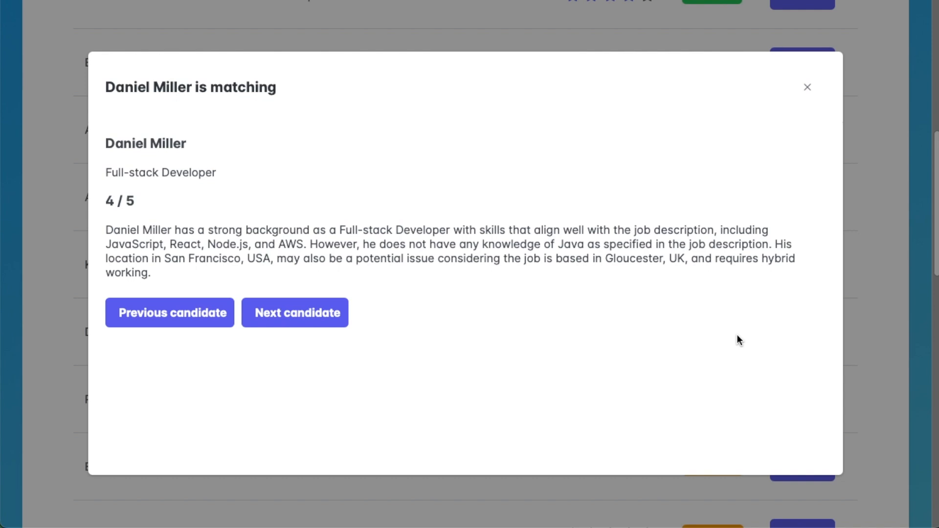
mouse_move(741, 323)
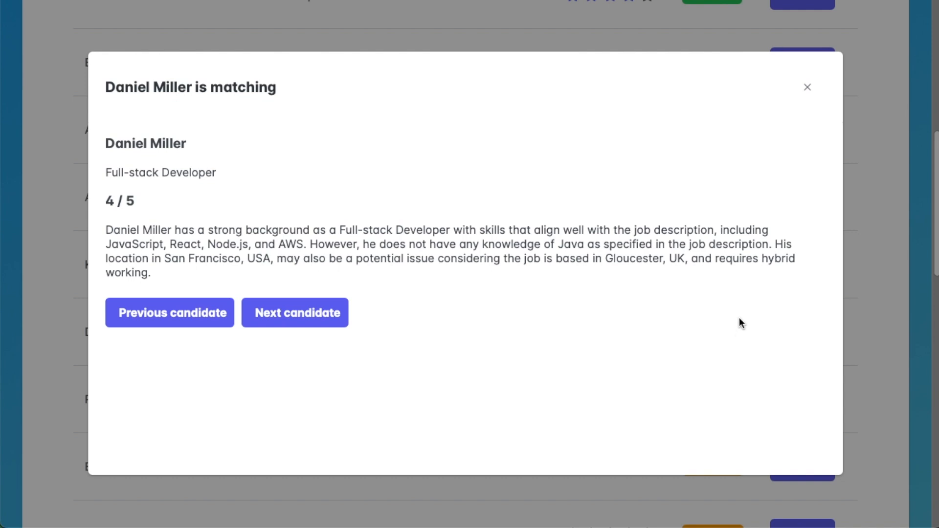
click(807, 87)
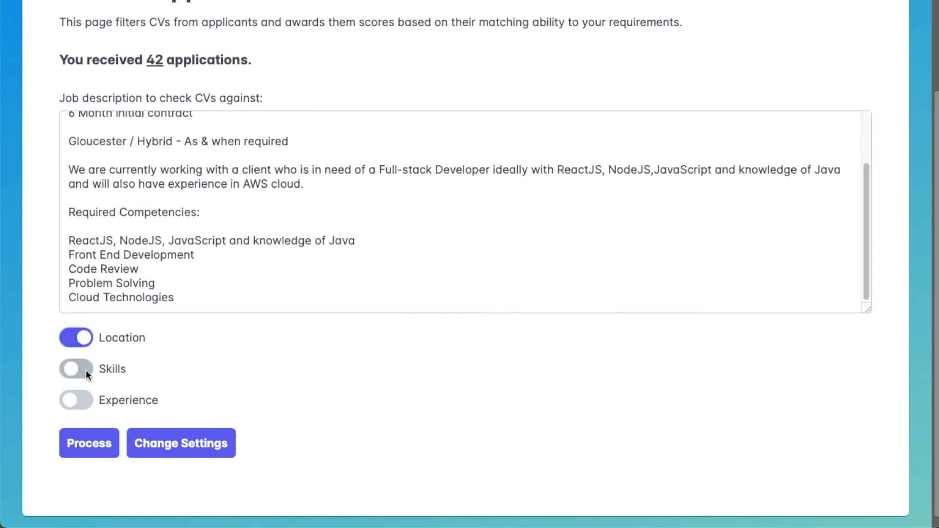
- Turn on the Skills and Experience criteria alongside Location and reprocess the CVs
click(75, 368)
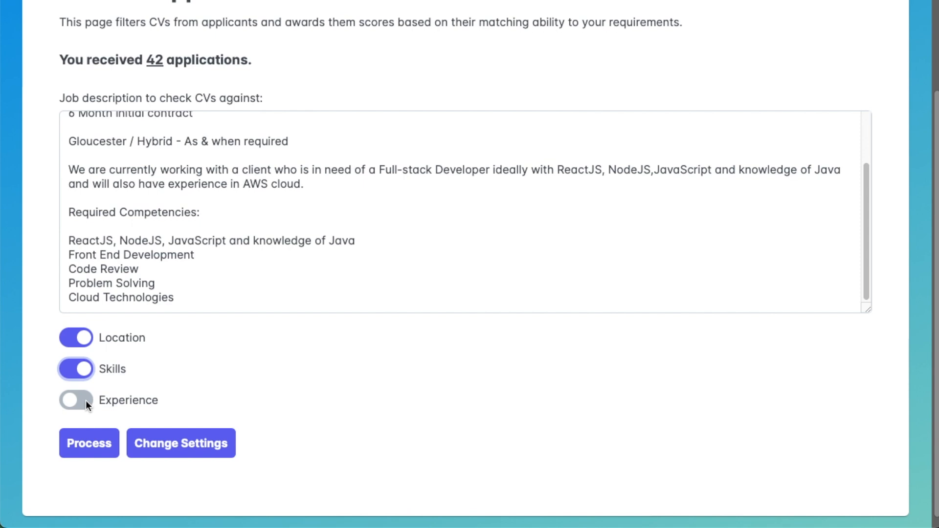
click(75, 400)
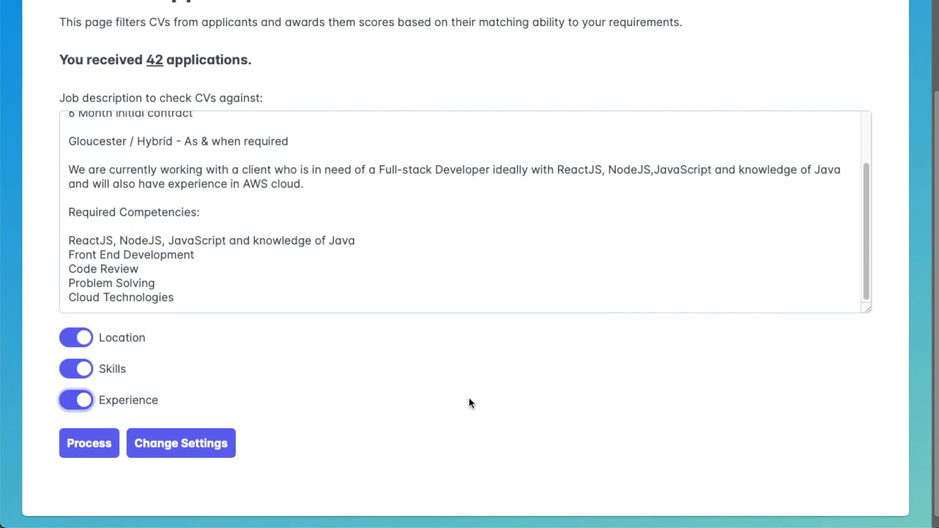
mouse_move(88, 443)
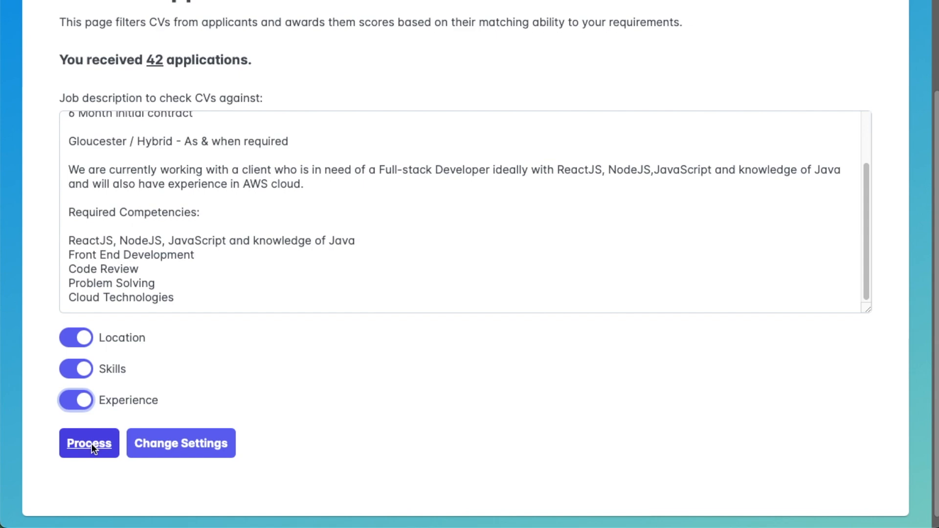
click(89, 444)
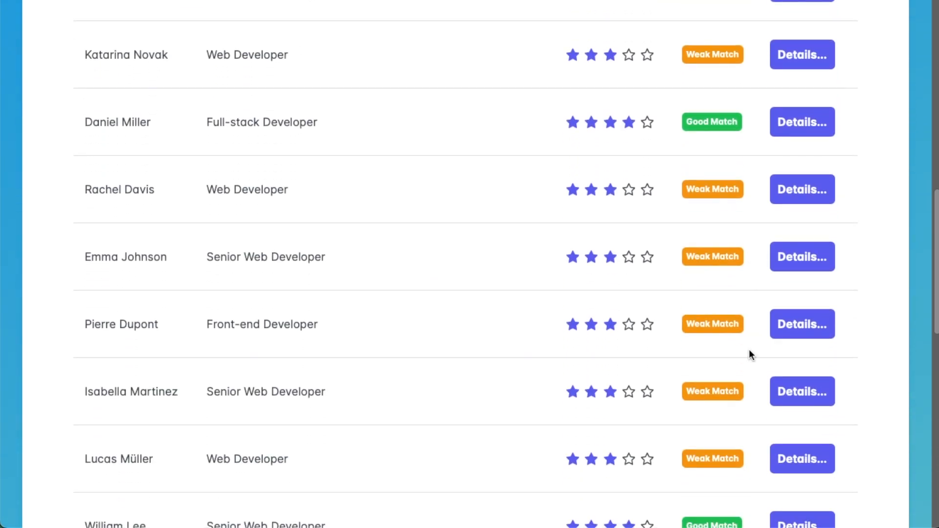